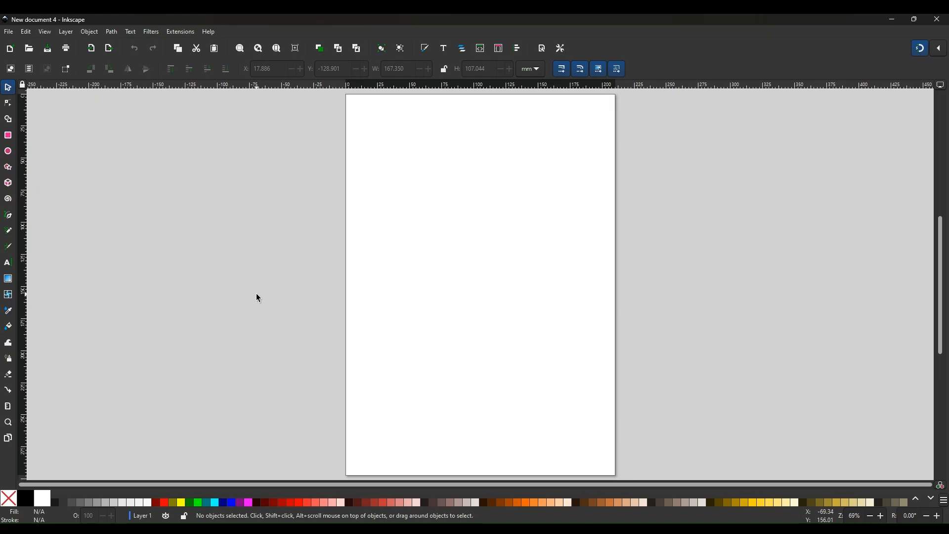
mouse_move(154, 177)
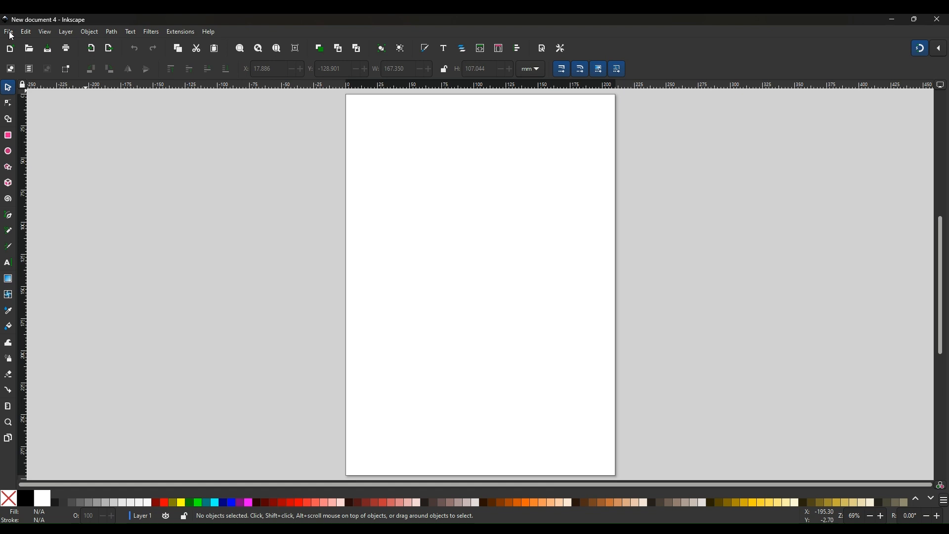
- Bring up the File menu's list of recently opened drawings
left_click(9, 32)
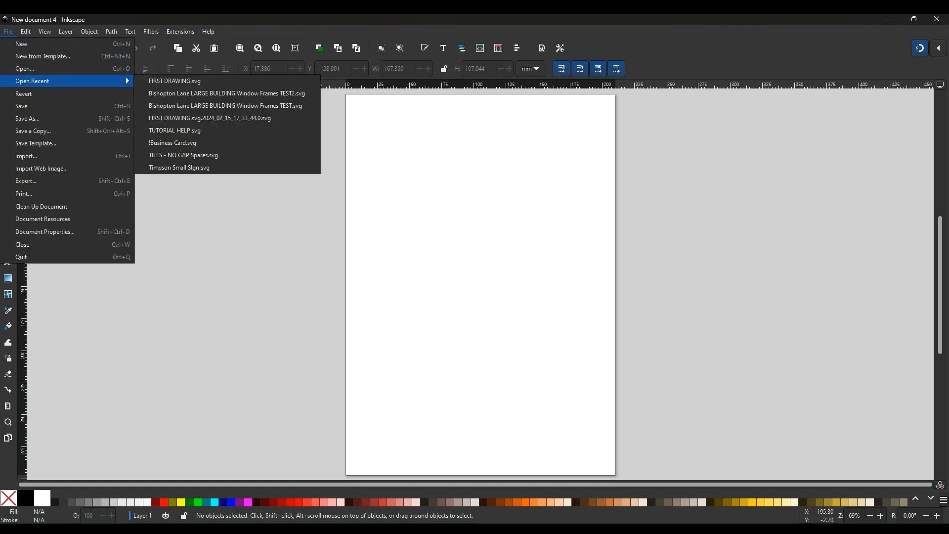
mouse_move(174, 80)
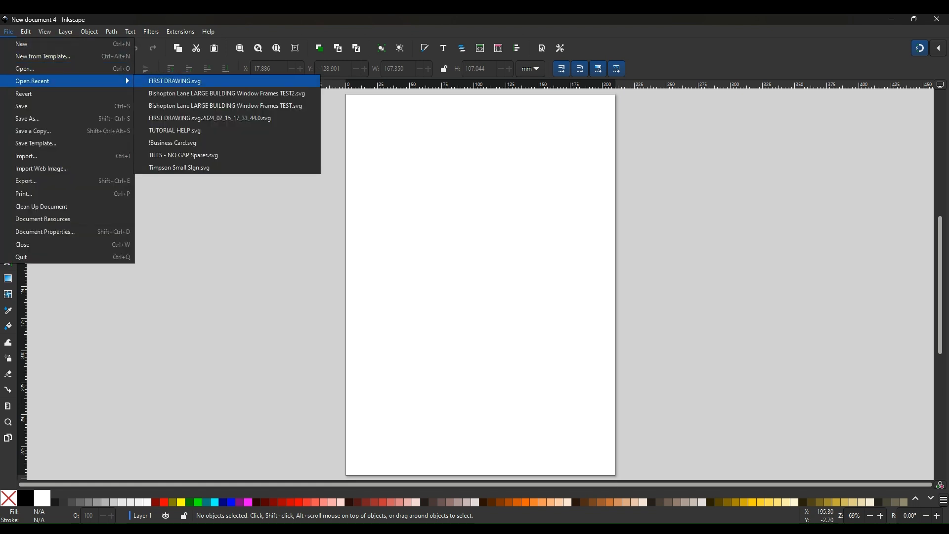
- Open FIRST DRAWING.svg and clear the blue fill from the rectangle and the small circle
left_click(175, 80)
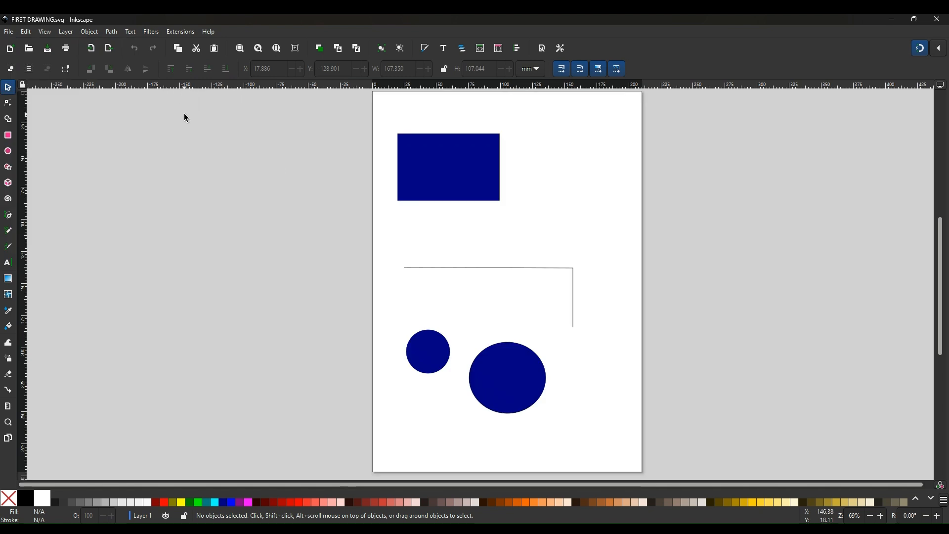
mouse_move(438, 273)
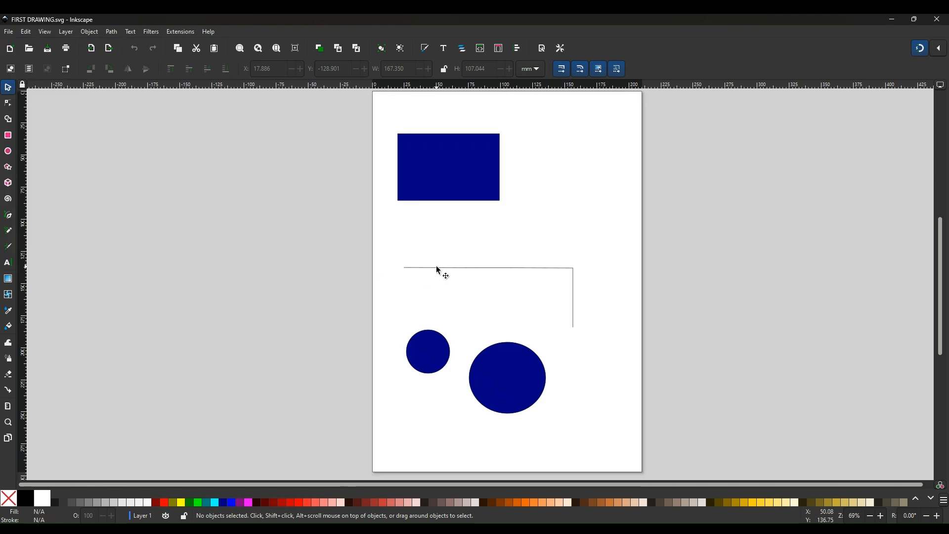
mouse_move(445, 172)
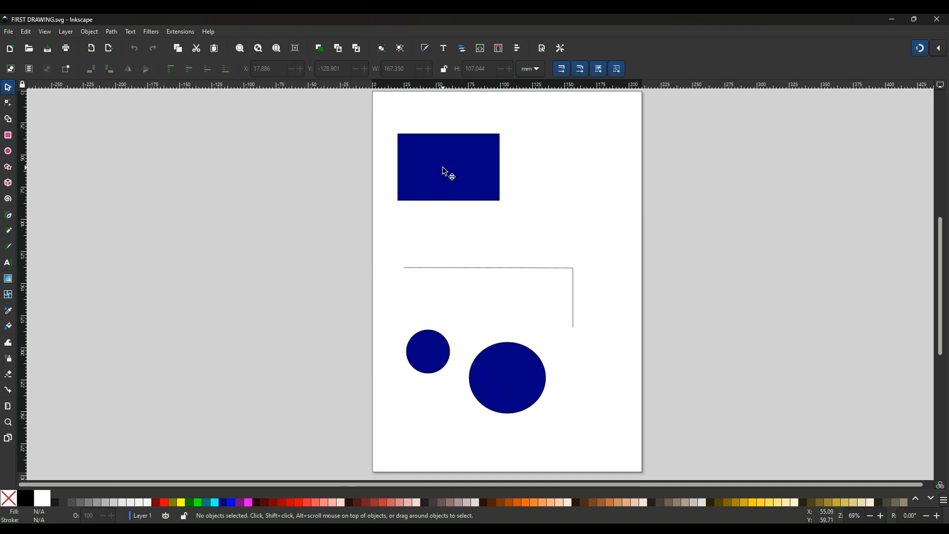
left_click(448, 166)
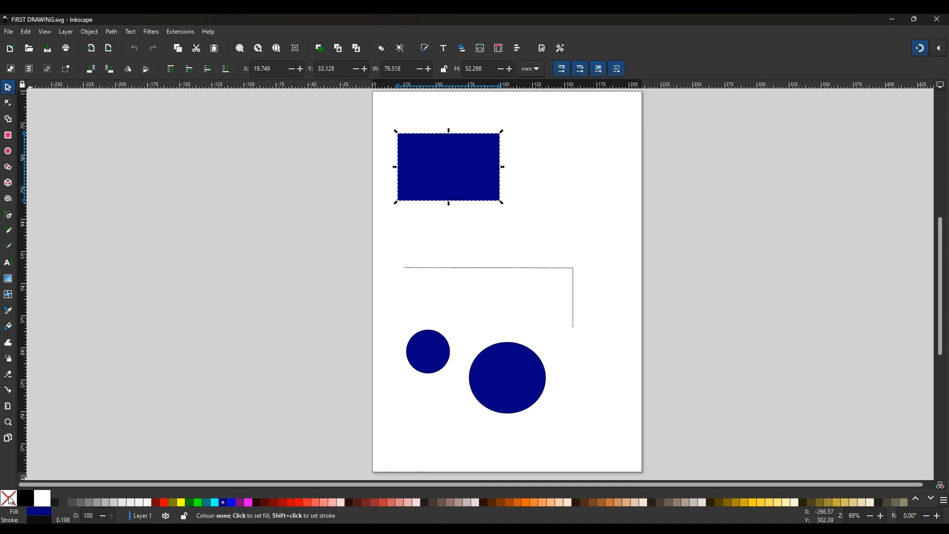
left_click(9, 498)
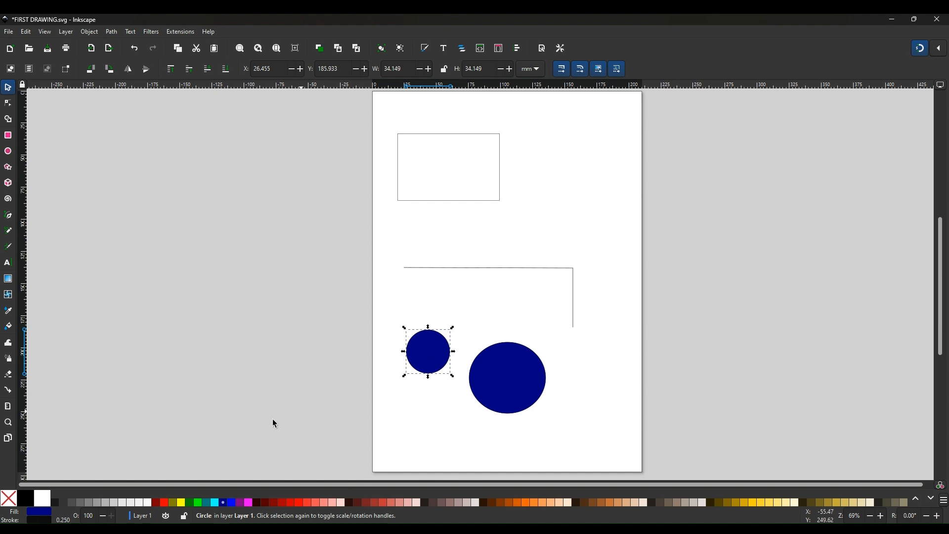
left_click(9, 497)
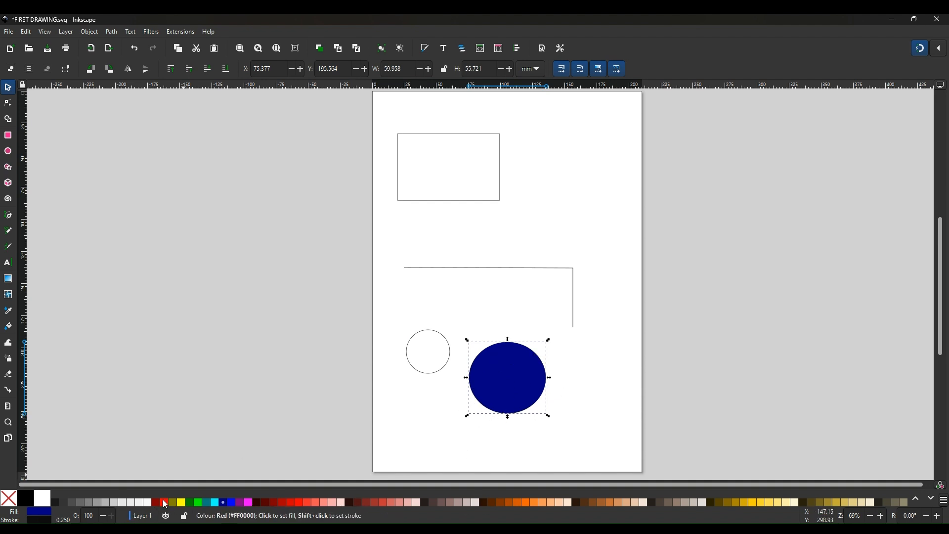
- Try a red fill on the large circle, then clear it to an outline and reselect the rectangle
left_click(163, 502)
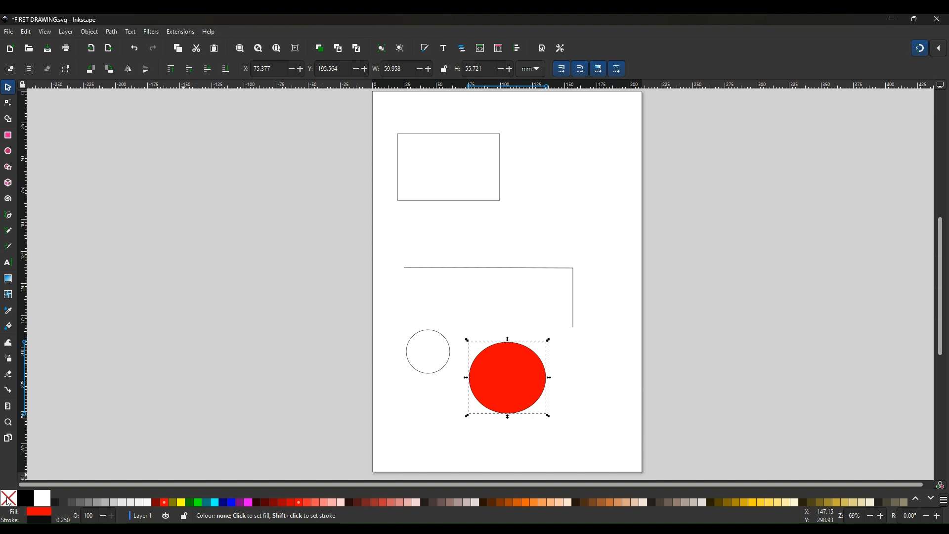
left_click(8, 498)
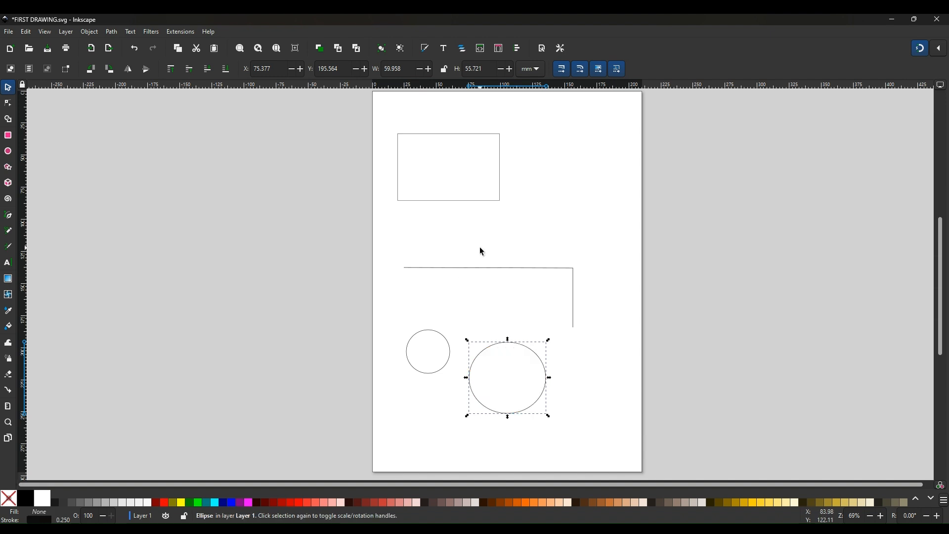
left_click(448, 166)
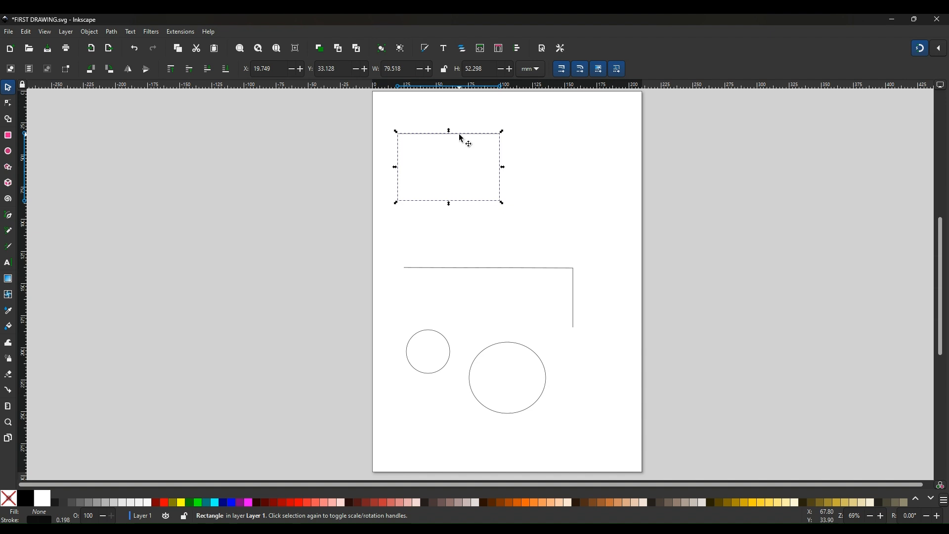
- Move the outlined rectangle up off the page onto the blank canvas above it
scroll("down", 3)
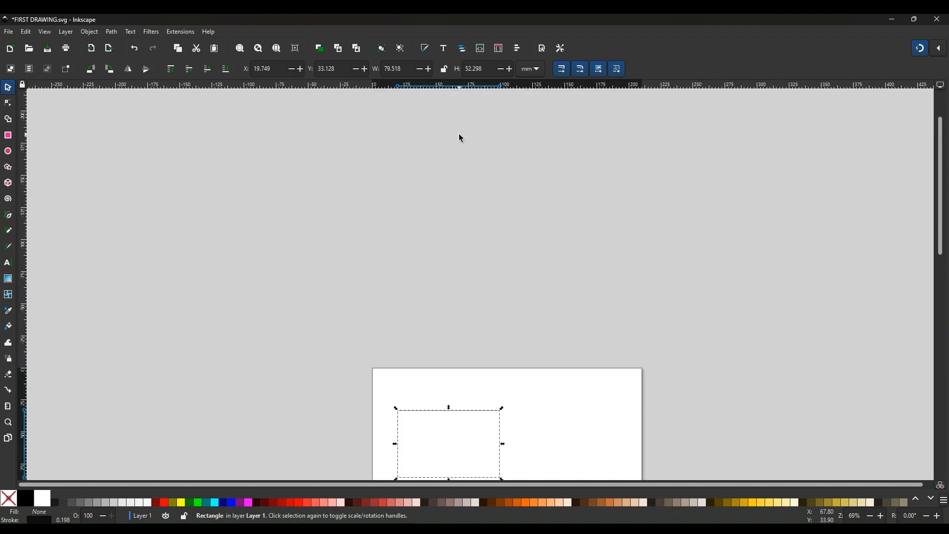
mouse_move(447, 417)
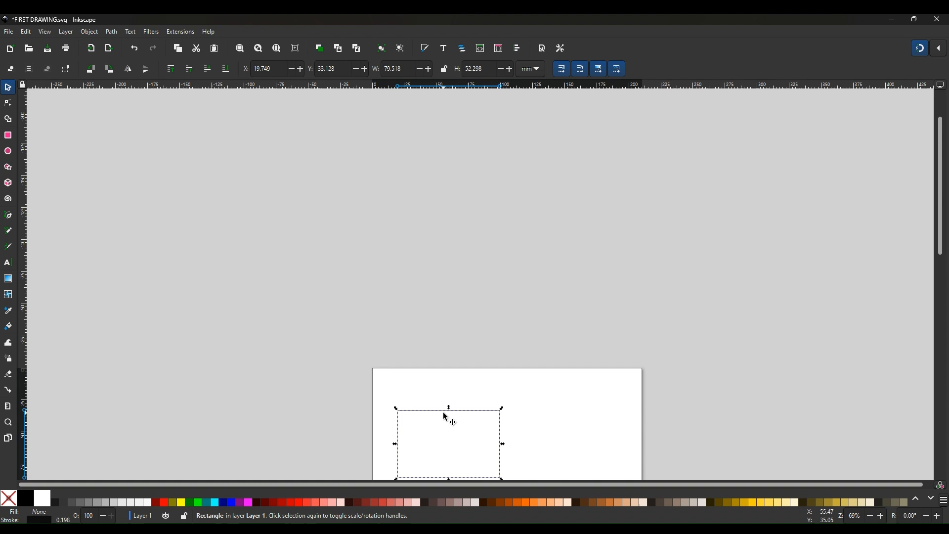
mouse_move(449, 417)
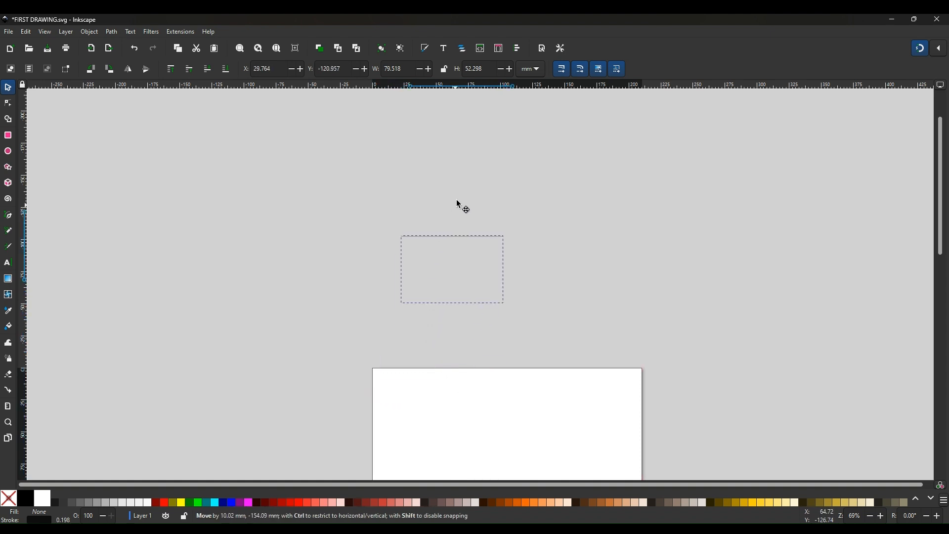
left_click_drag(451, 269, 464, 231)
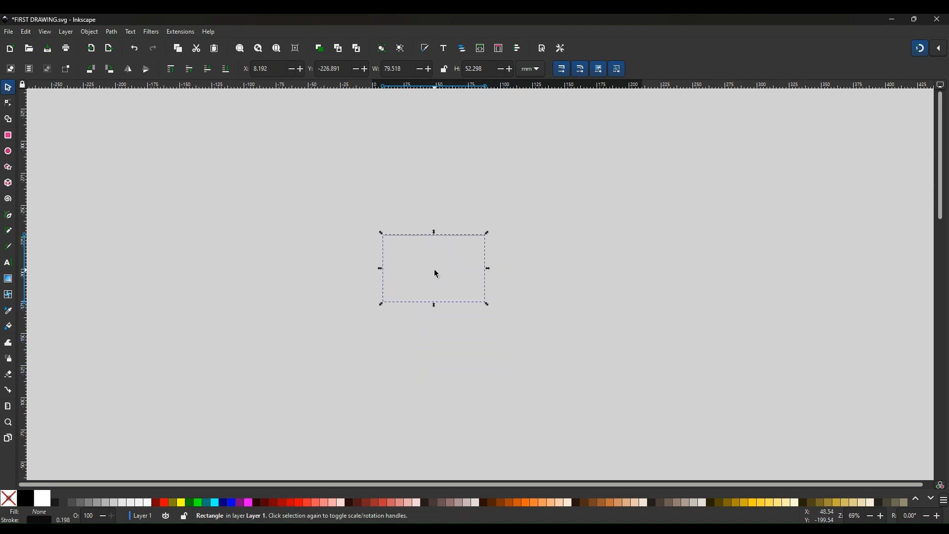
mouse_move(435, 260)
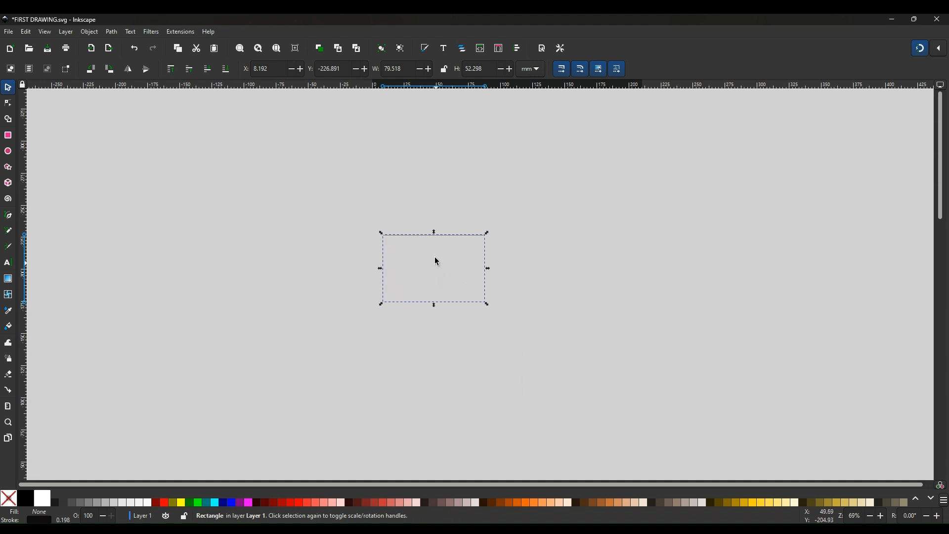
mouse_move(441, 253)
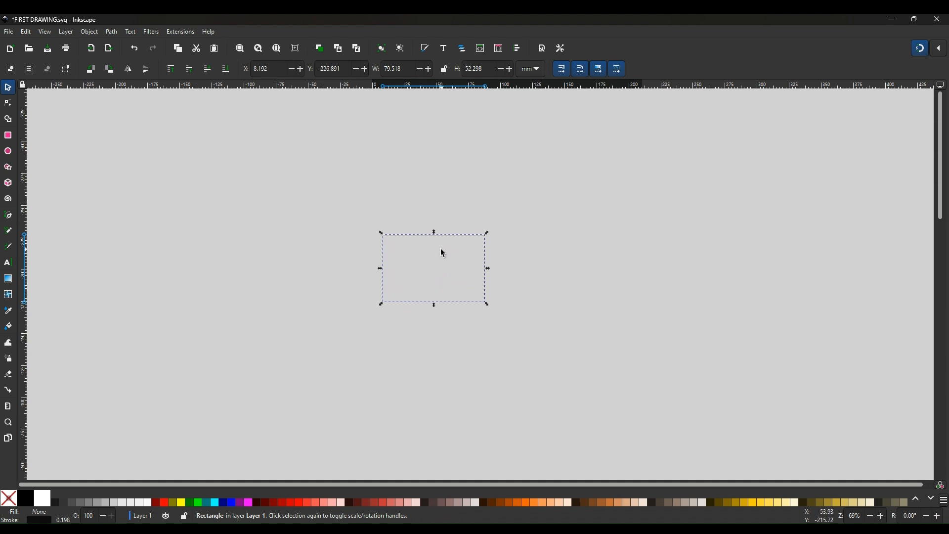
mouse_move(488, 245)
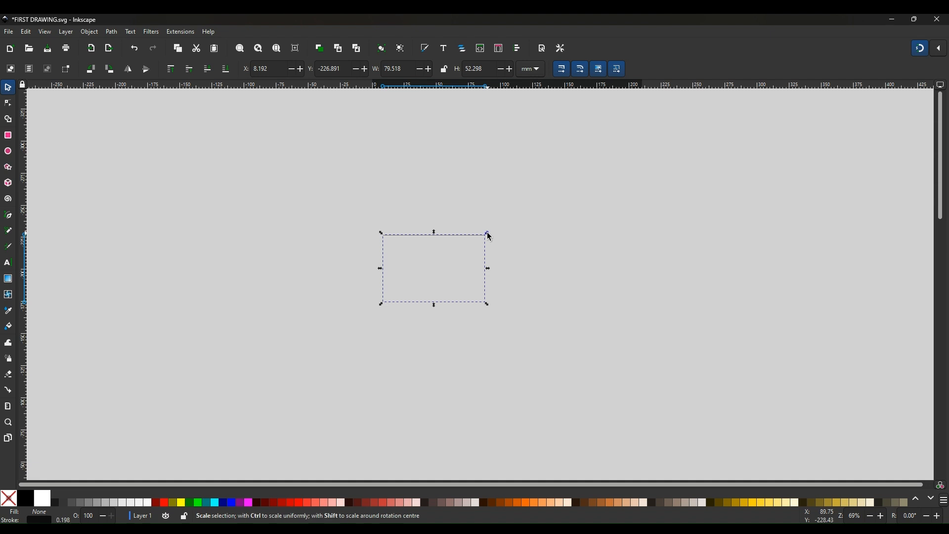
- Enlarge the rectangle from its top-right corner to about 152 × 98 mm
left_click_drag(487, 235, 537, 184)
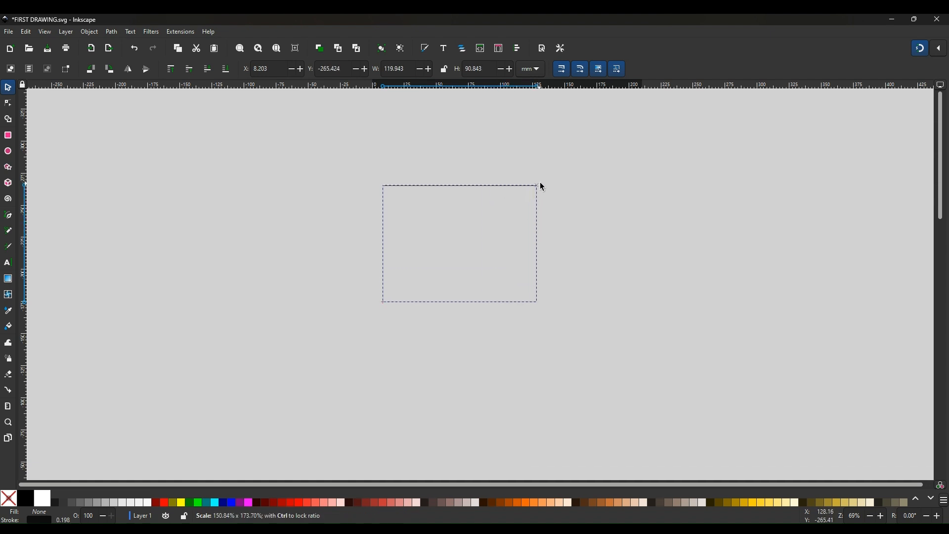
left_click_drag(536, 185, 562, 190)
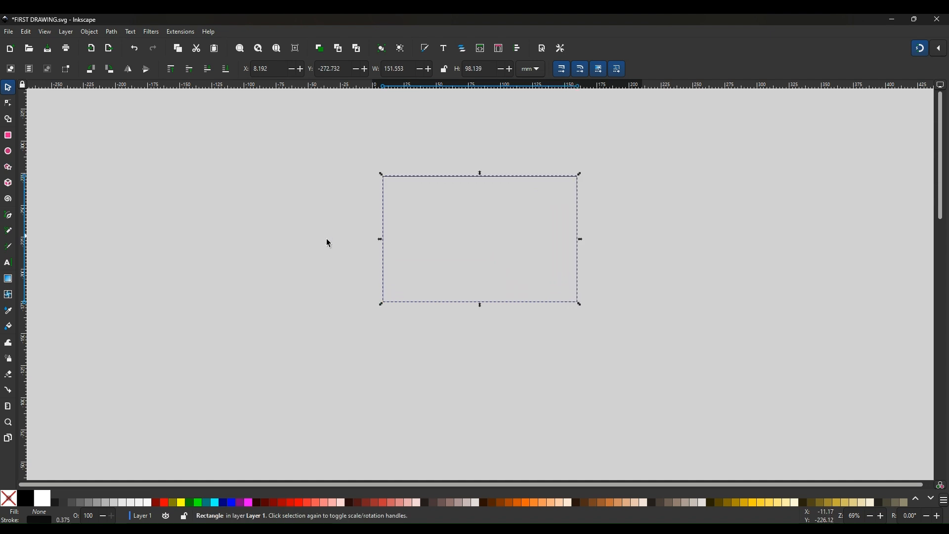
mouse_move(355, 235)
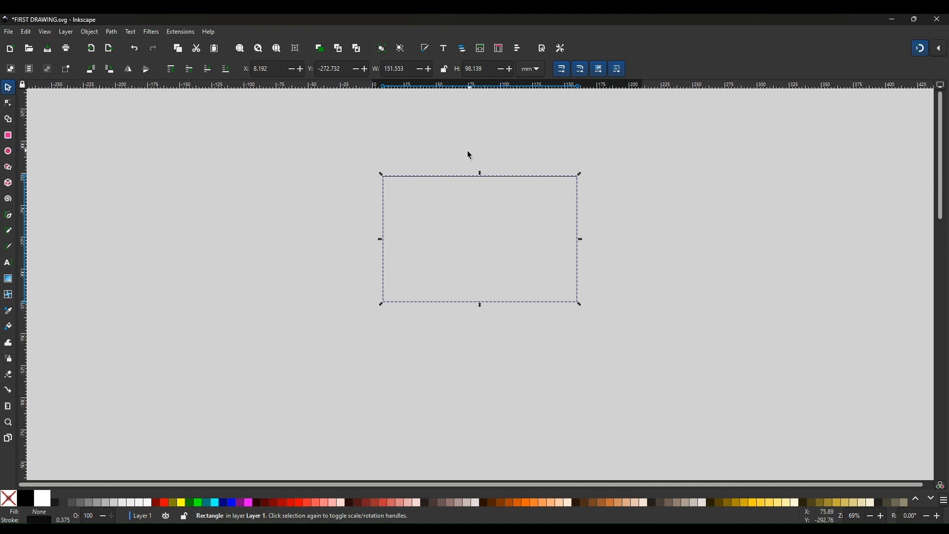
mouse_move(419, 85)
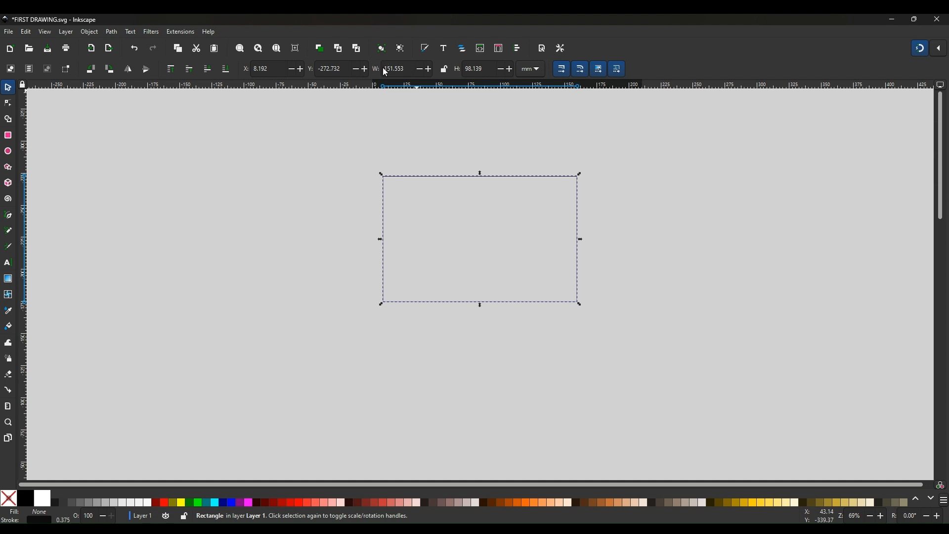
mouse_move(385, 68)
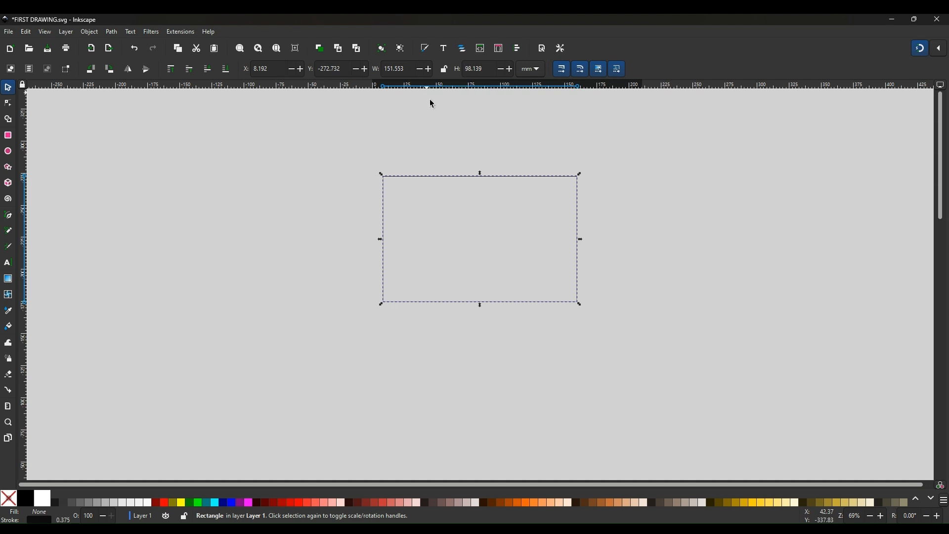
mouse_move(455, 100)
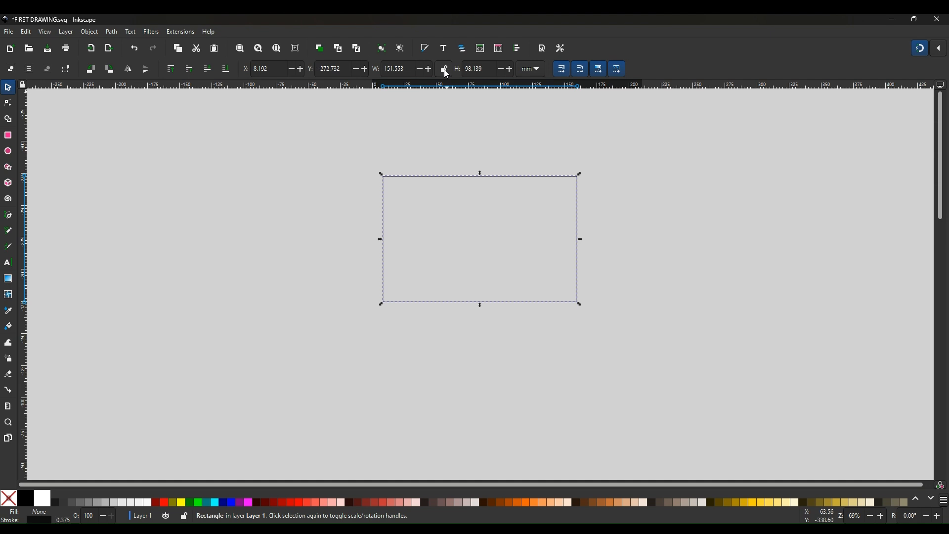
- Resize the rectangle proportionally to 180 mm wide, then widen it to 190 × 116.56 mm
left_click(443, 68)
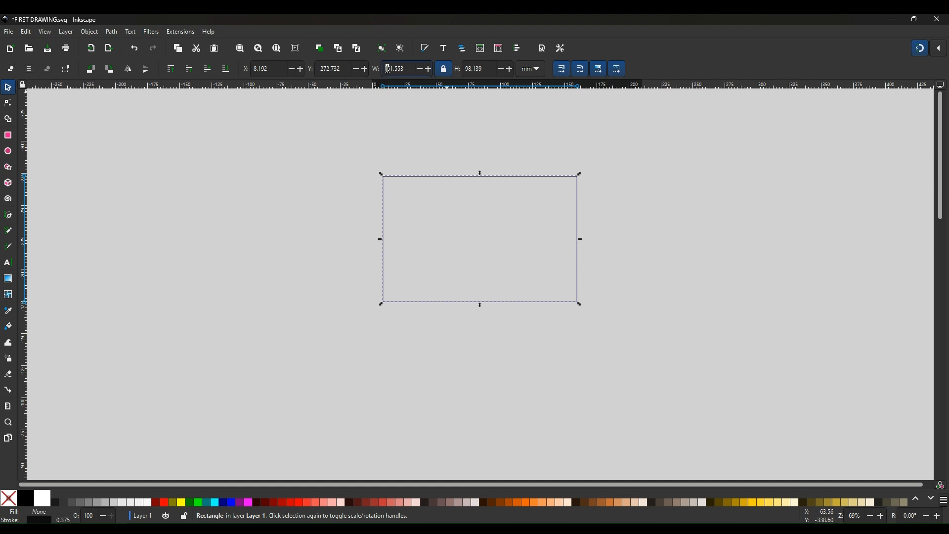
left_click(400, 68)
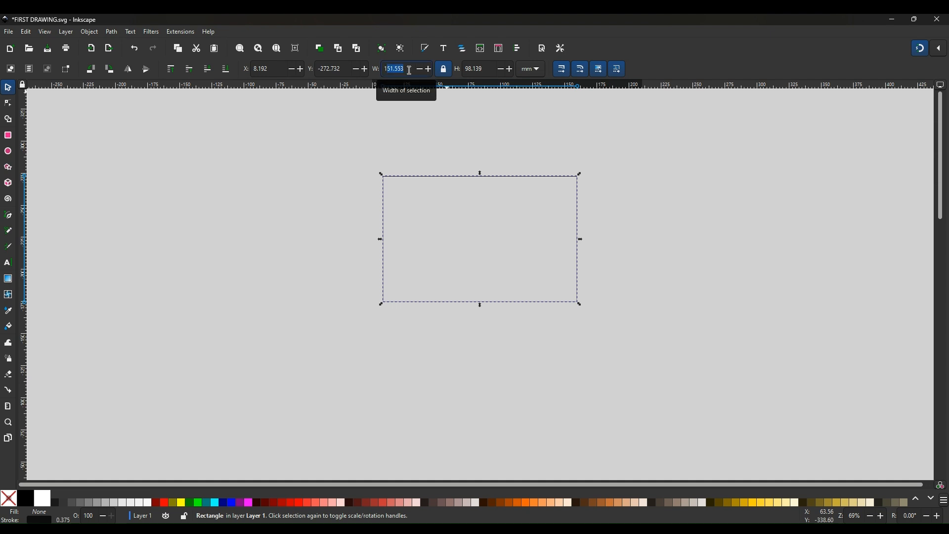
type("180.000")
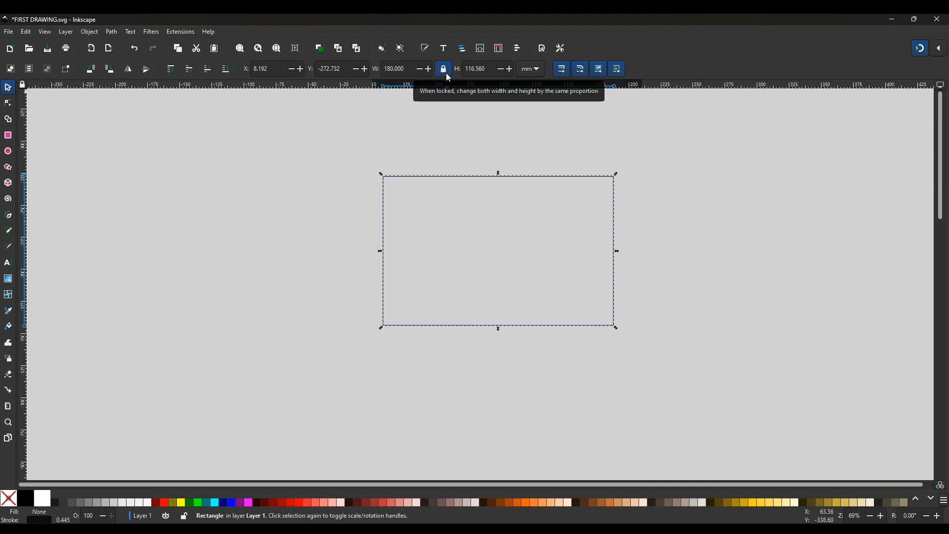
mouse_move(462, 68)
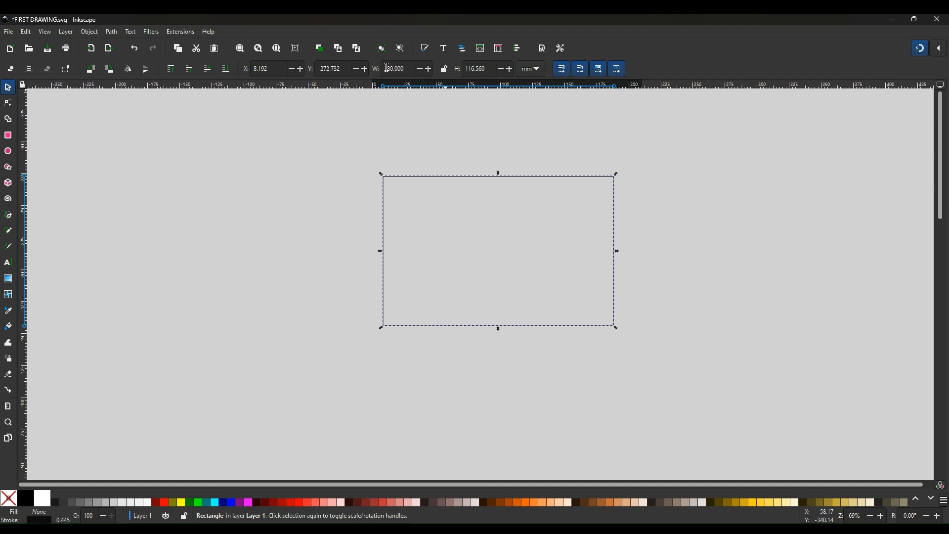
mouse_move(393, 69)
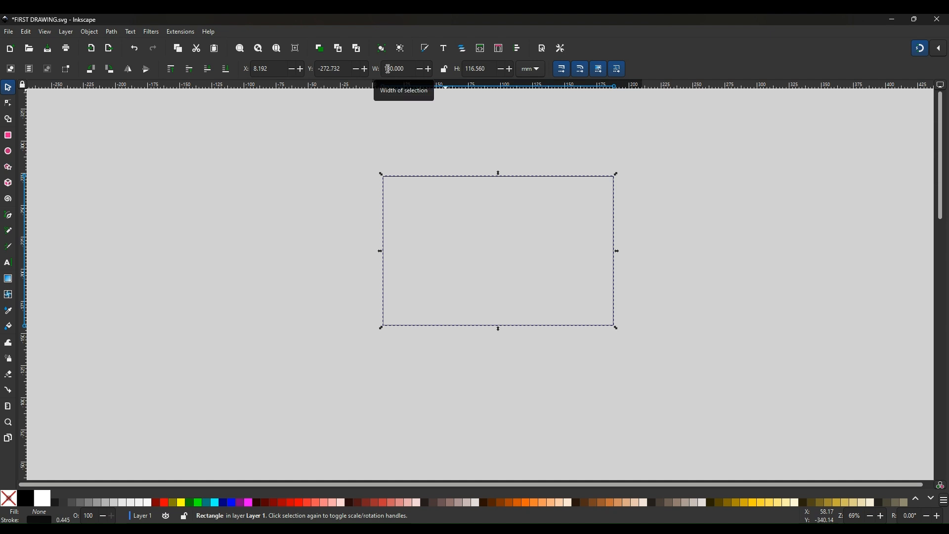
type("19")
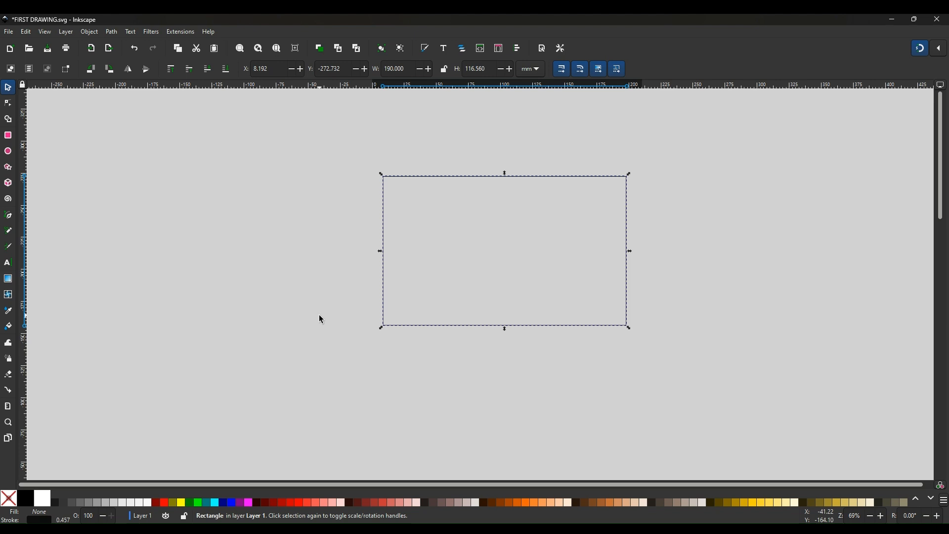
mouse_move(449, 110)
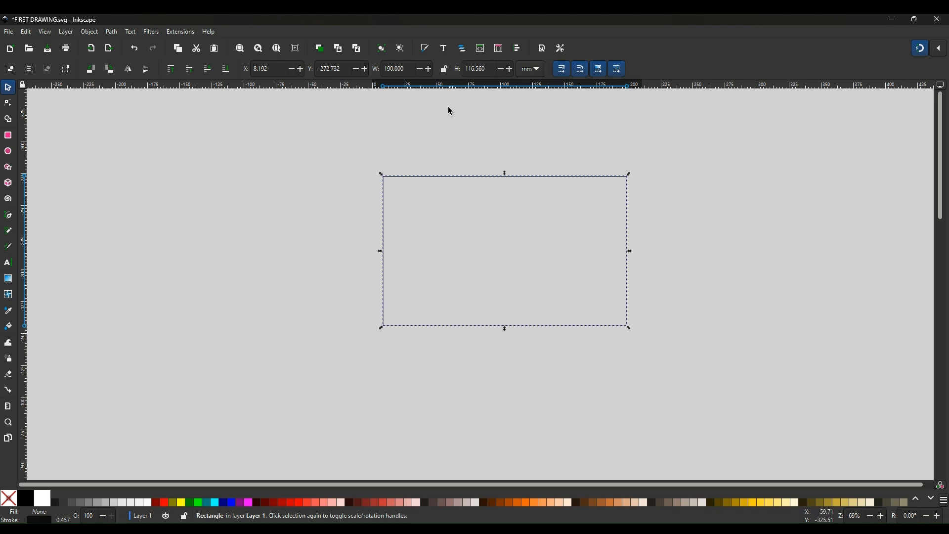
mouse_move(443, 68)
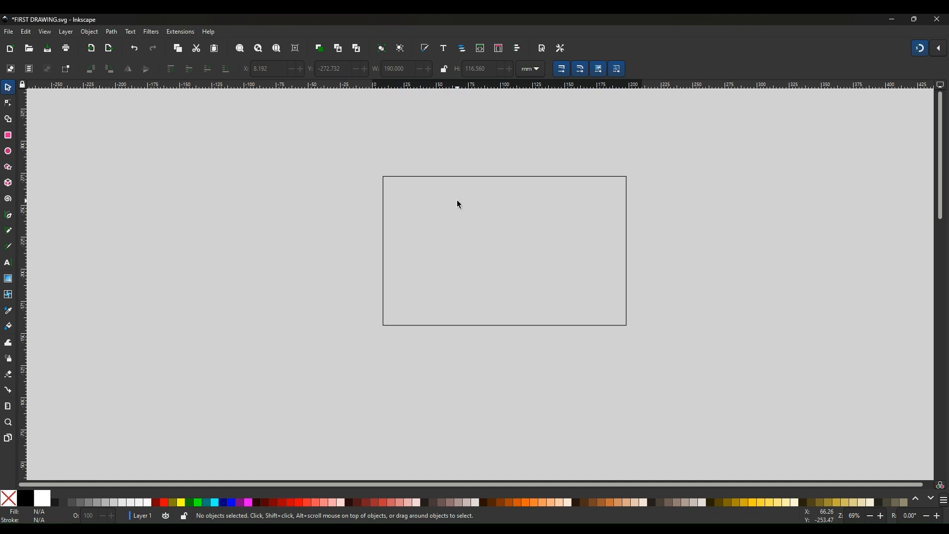
mouse_move(486, 192)
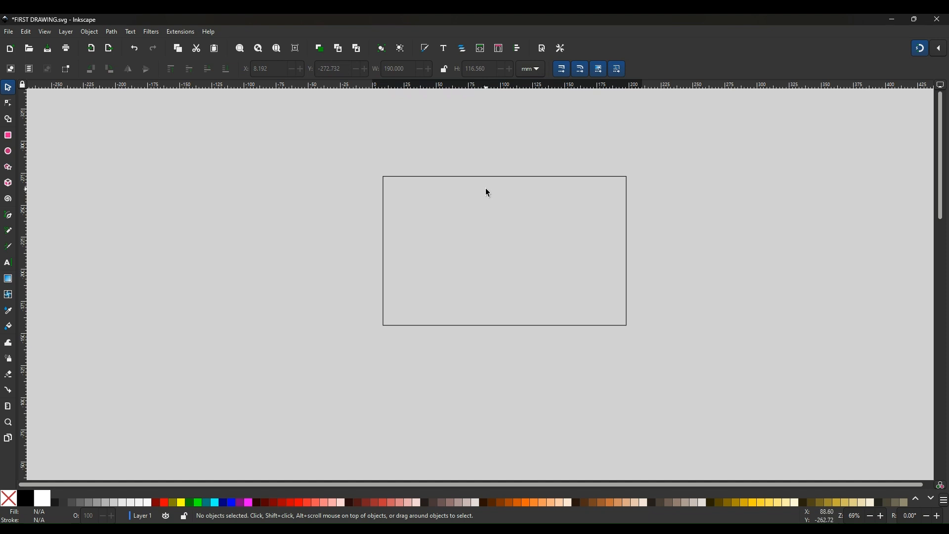
- Duplicate the 190 × 116.56 mm house front and place the copy to its left
left_click(486, 251)
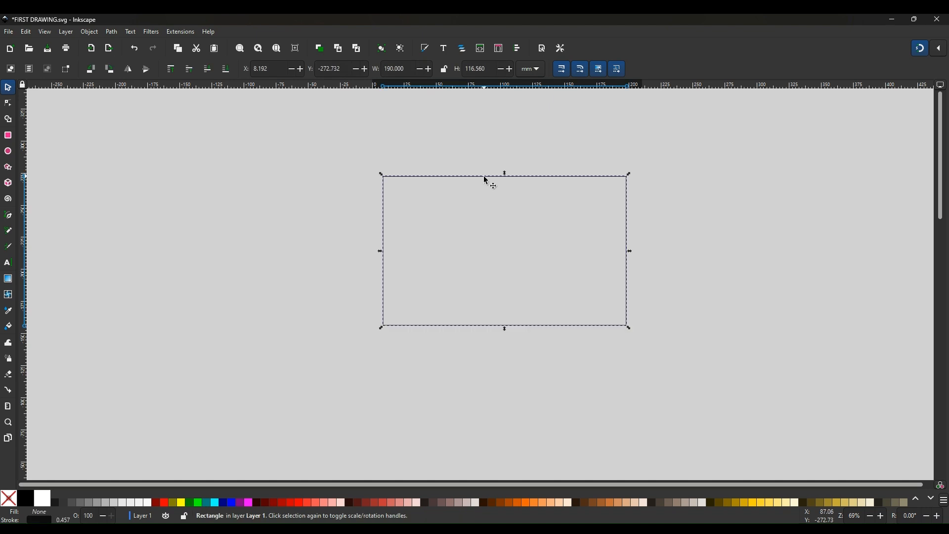
mouse_move(490, 187)
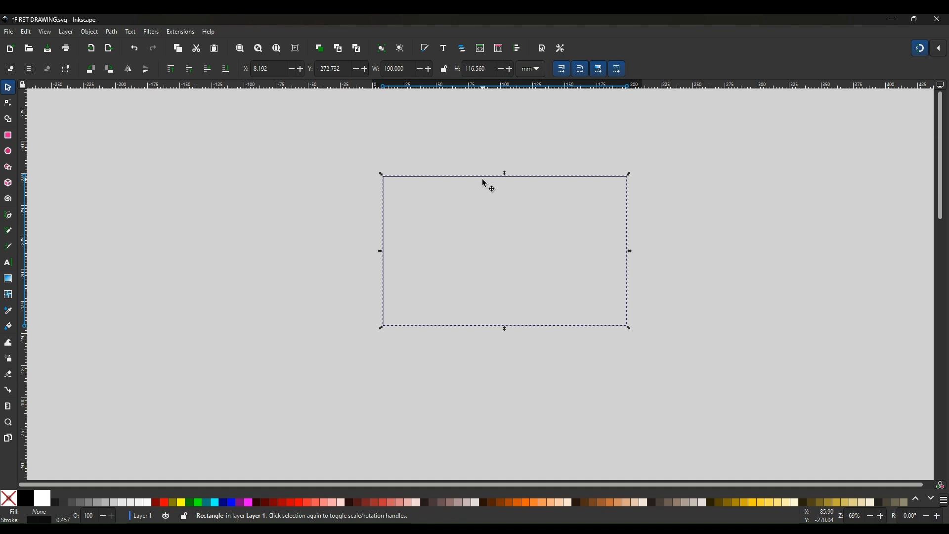
mouse_move(484, 185)
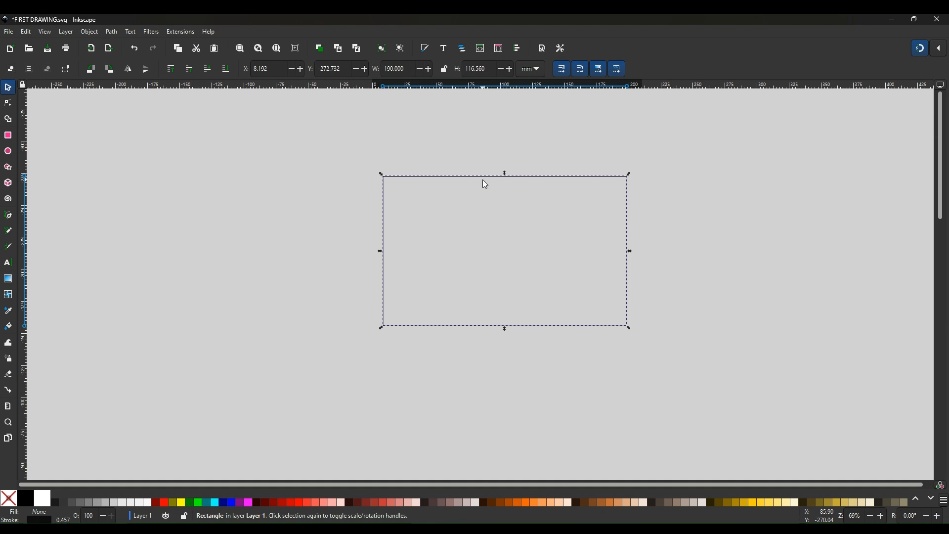
right_click(484, 184)
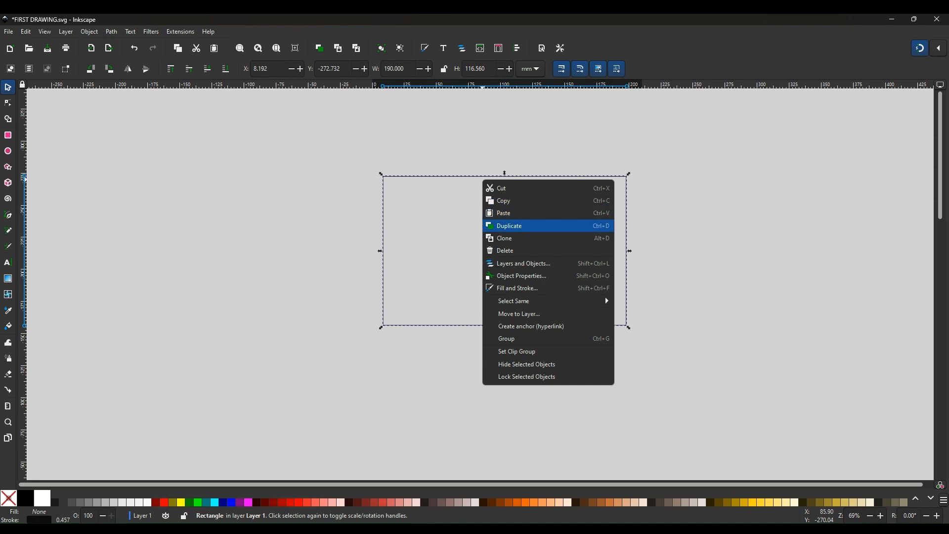
left_click(509, 225)
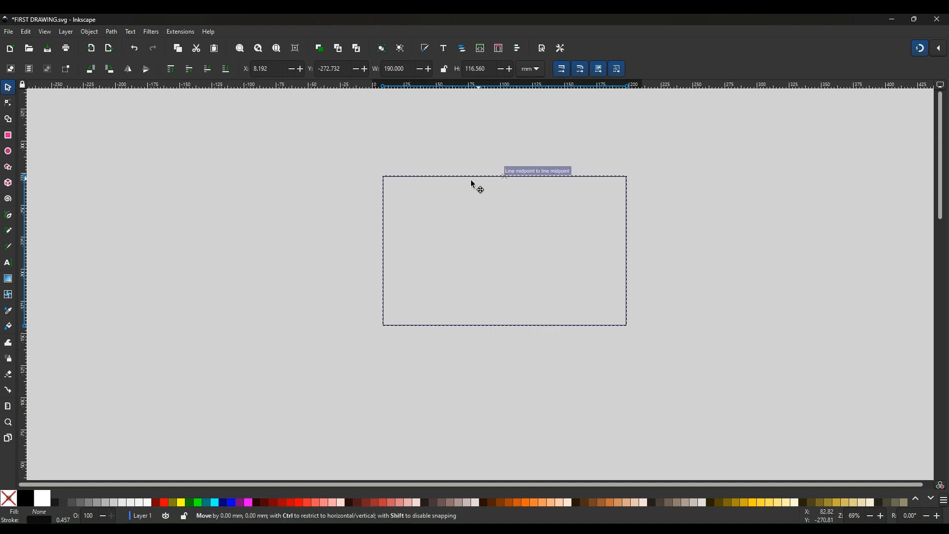
left_click_drag(472, 185, 191, 180)
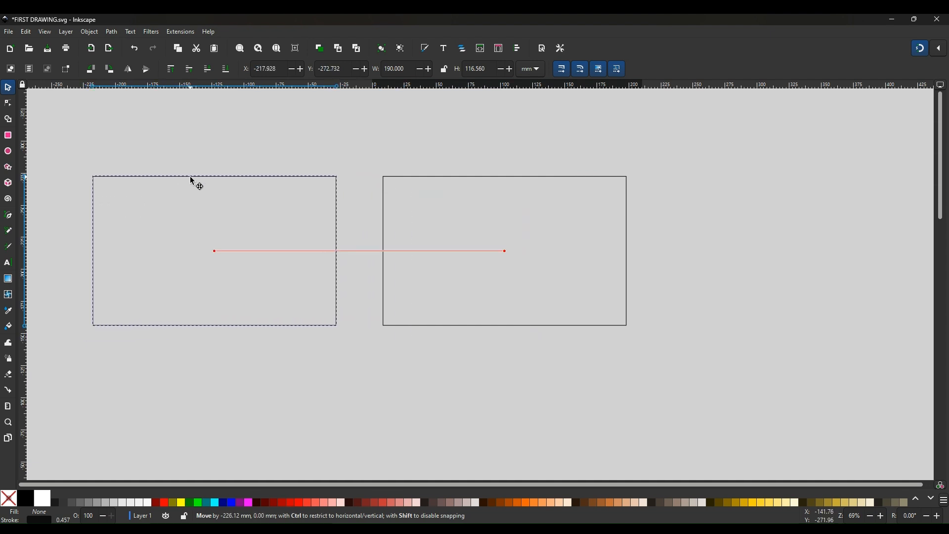
left_click(351, 154)
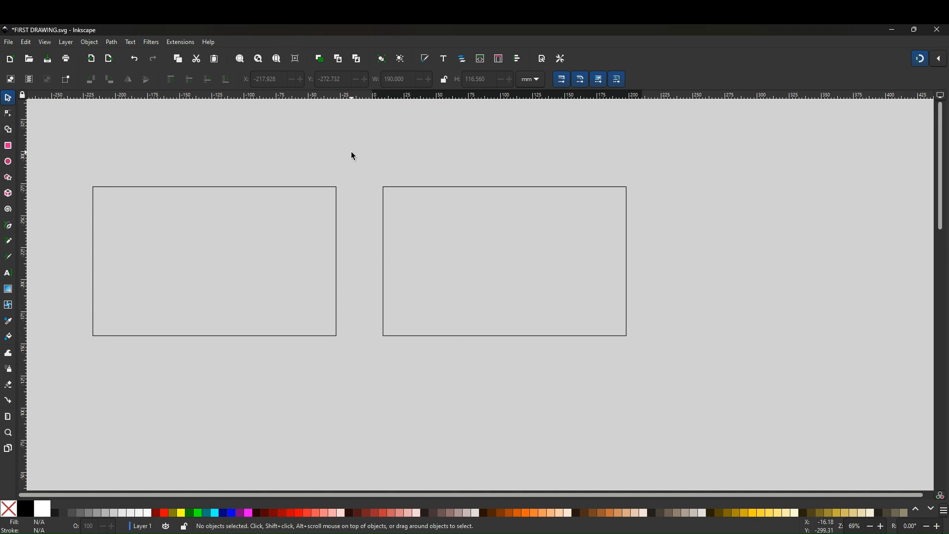
mouse_move(795, 182)
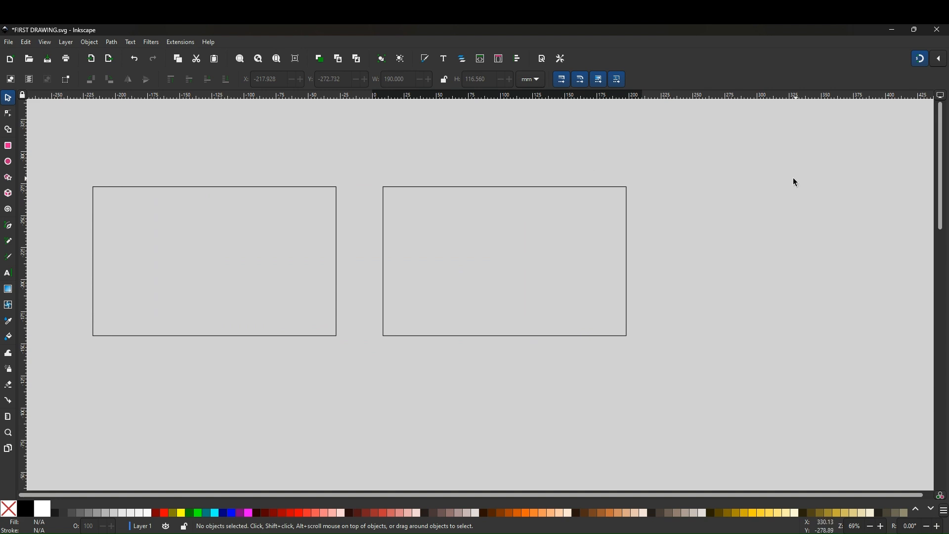
mouse_move(481, 194)
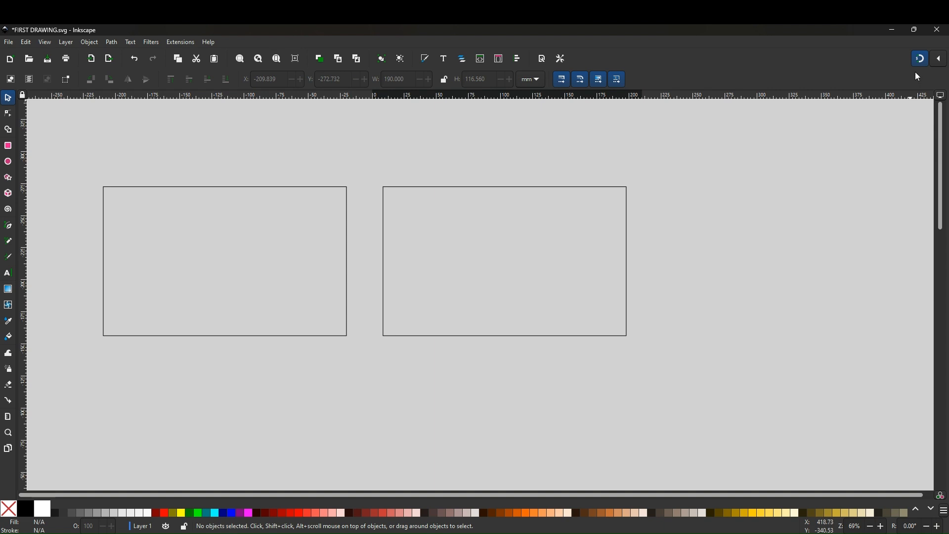
mouse_move(305, 267)
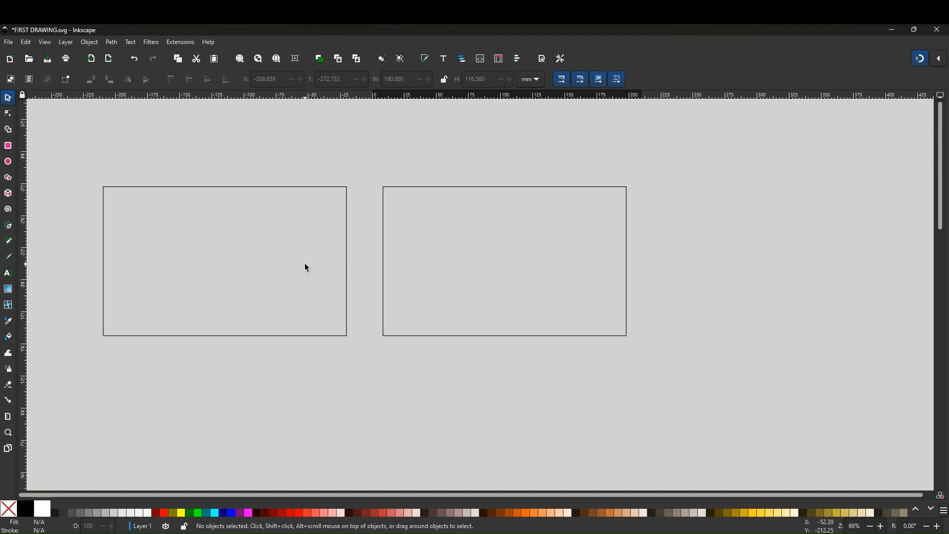
mouse_move(288, 239)
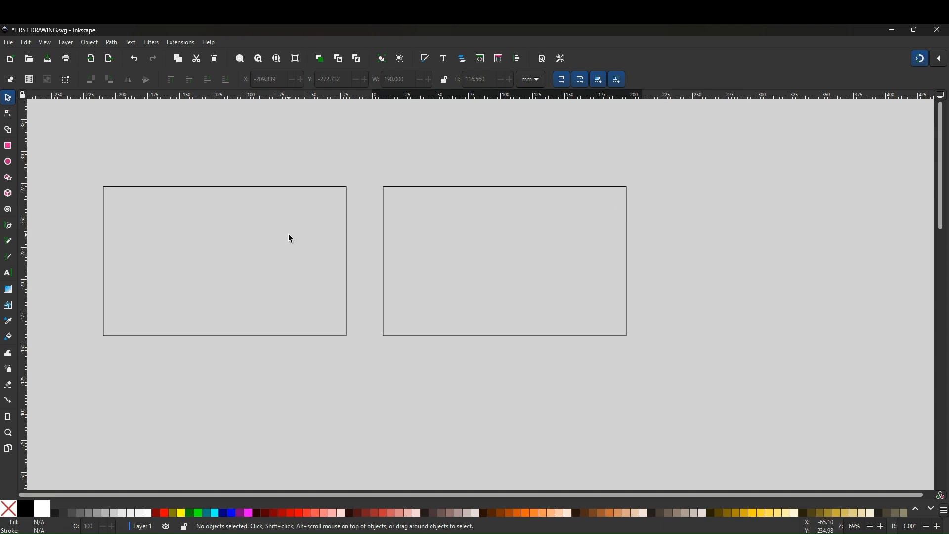
mouse_move(232, 228)
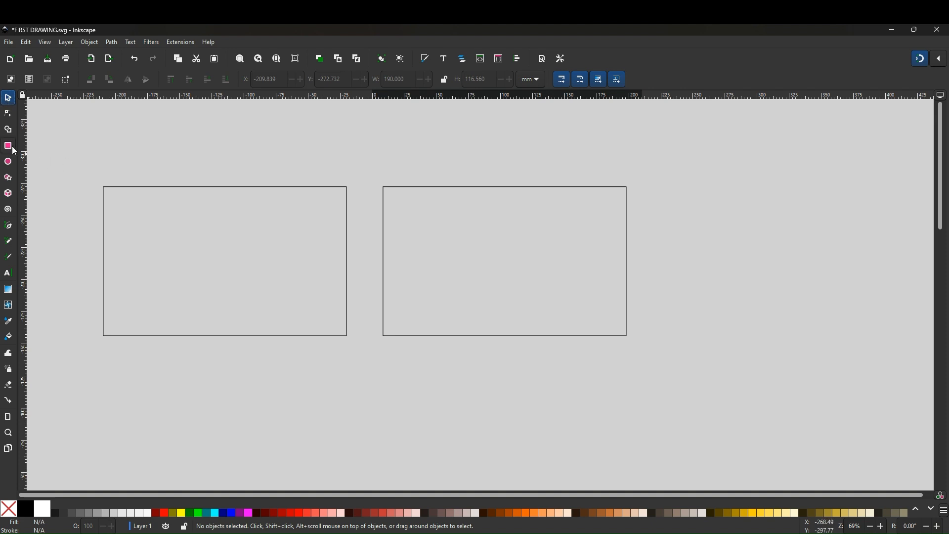
- Draw a small tall outlined rectangle, about 24 × 39 mm, above the left house as a window
left_click(9, 146)
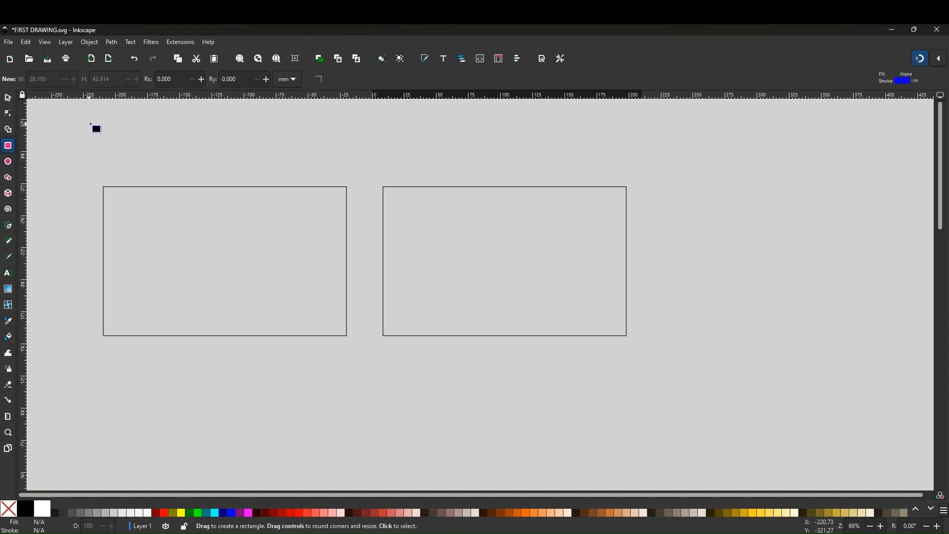
left_click_drag(96, 124, 114, 177)
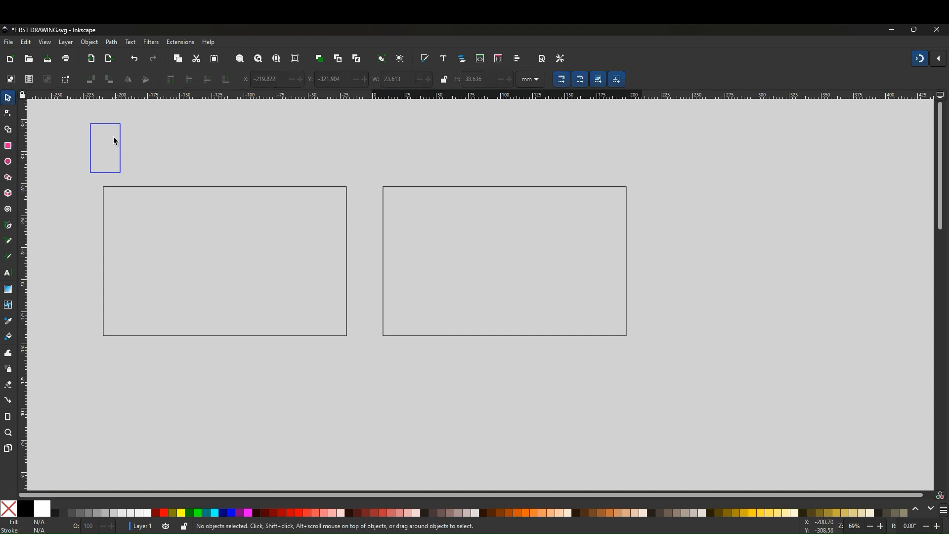
left_click(88, 41)
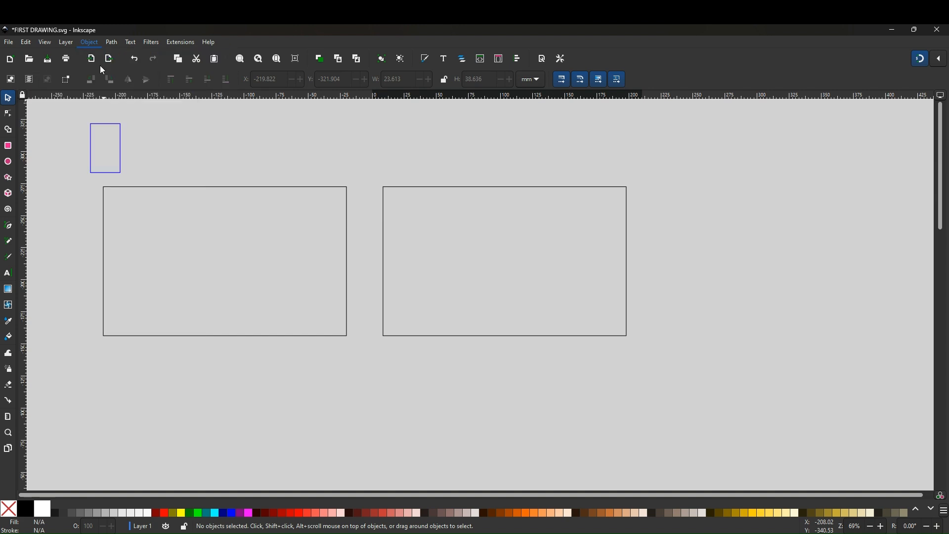
left_click(88, 41)
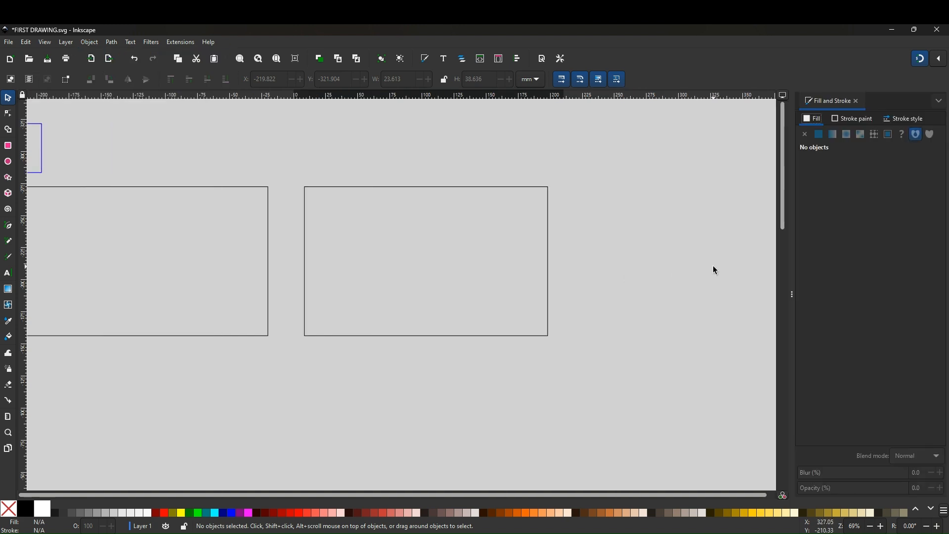
mouse_move(614, 498)
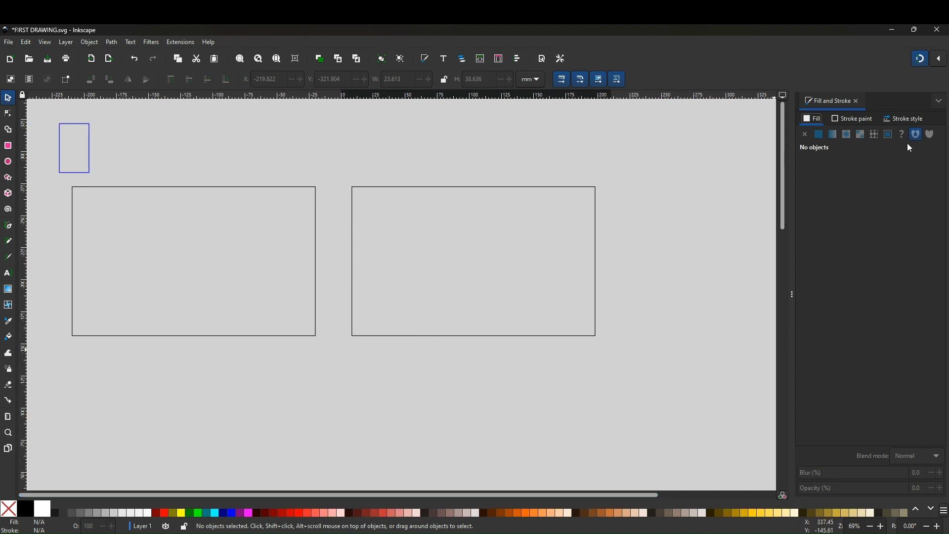
left_click(907, 119)
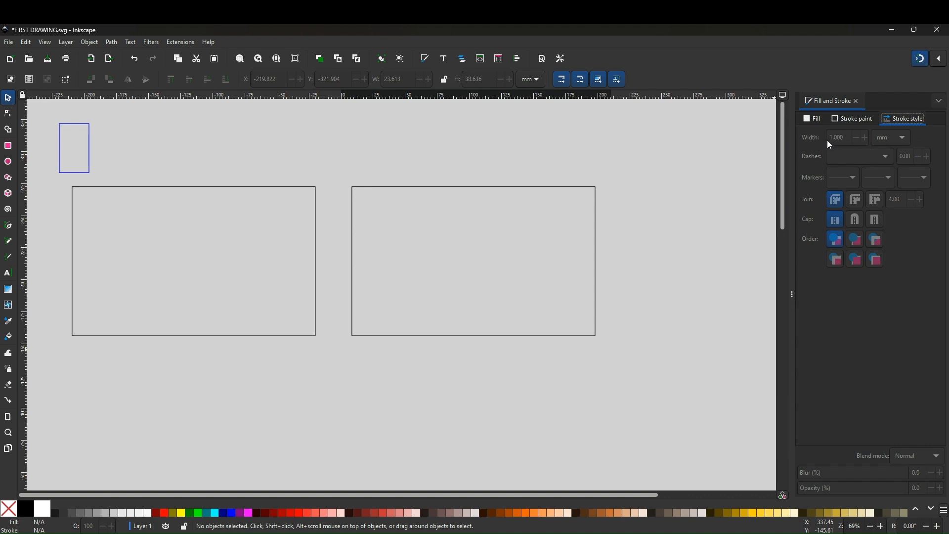
mouse_move(185, 143)
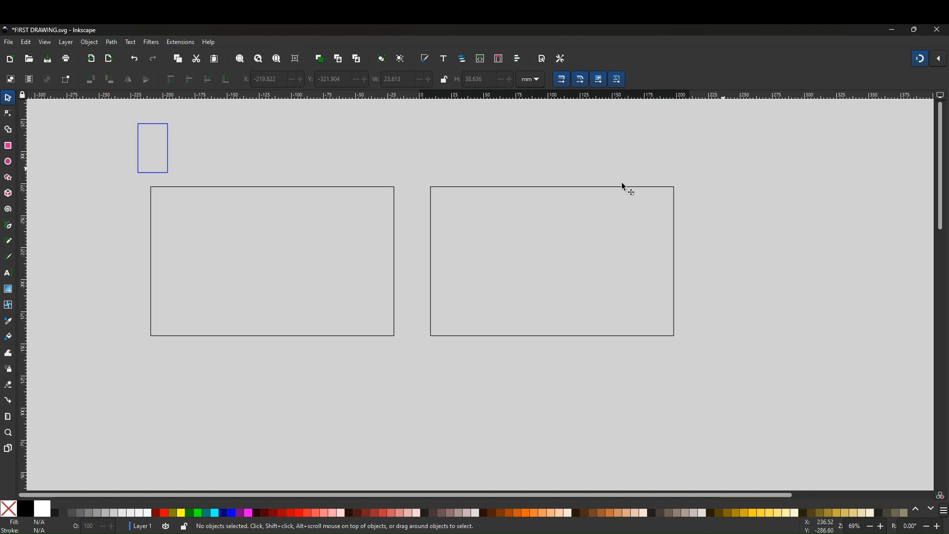
mouse_move(154, 133)
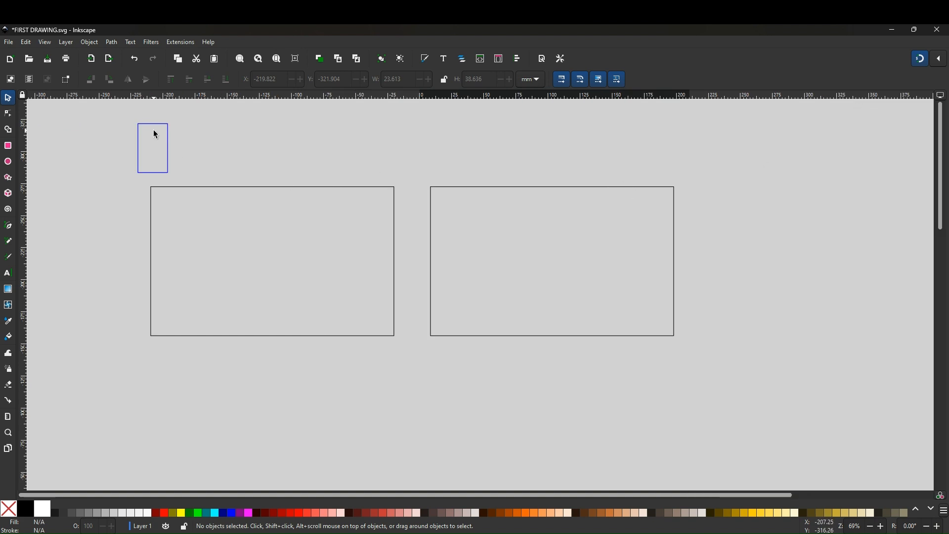
- Move the window into the left house's upper-left area and shrink it to about 19 × 32 mm
left_click_drag(152, 147, 188, 176)
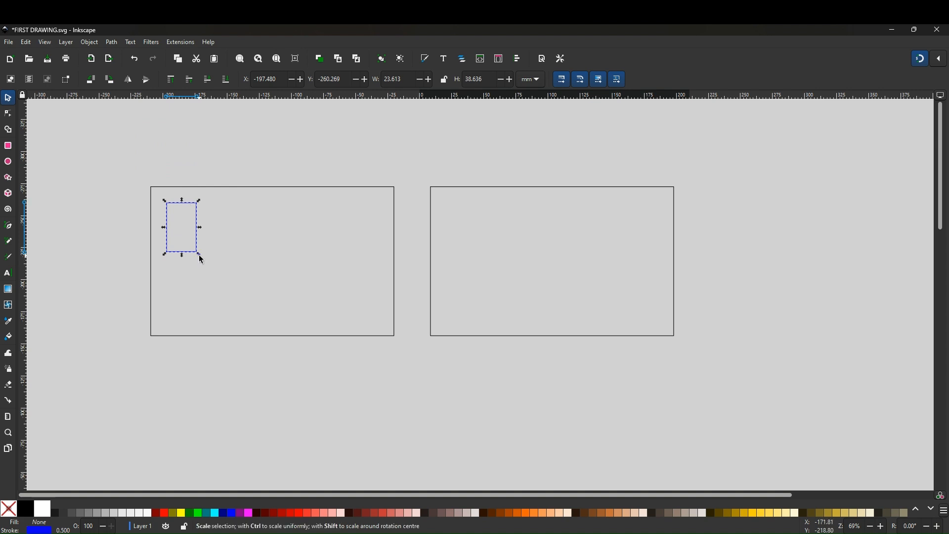
left_click_drag(198, 253, 188, 243)
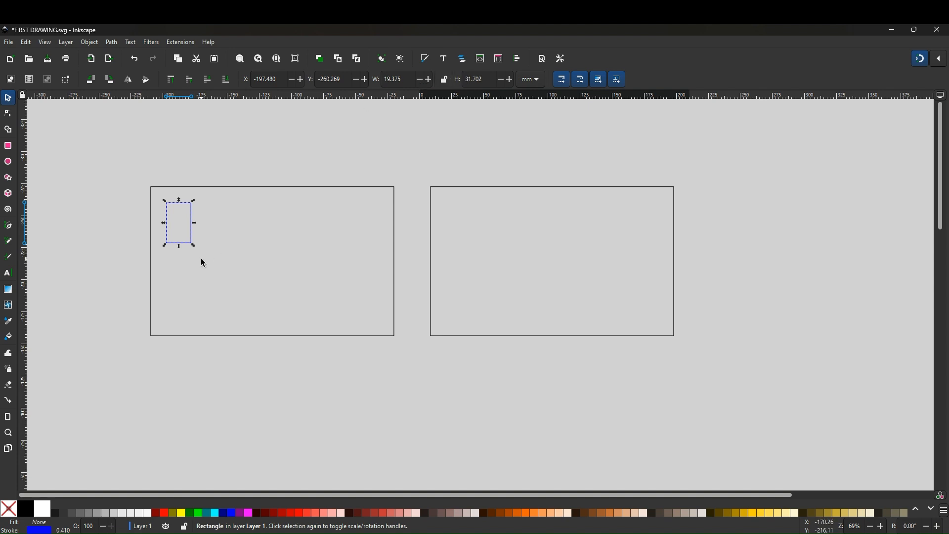
left_click(109, 208)
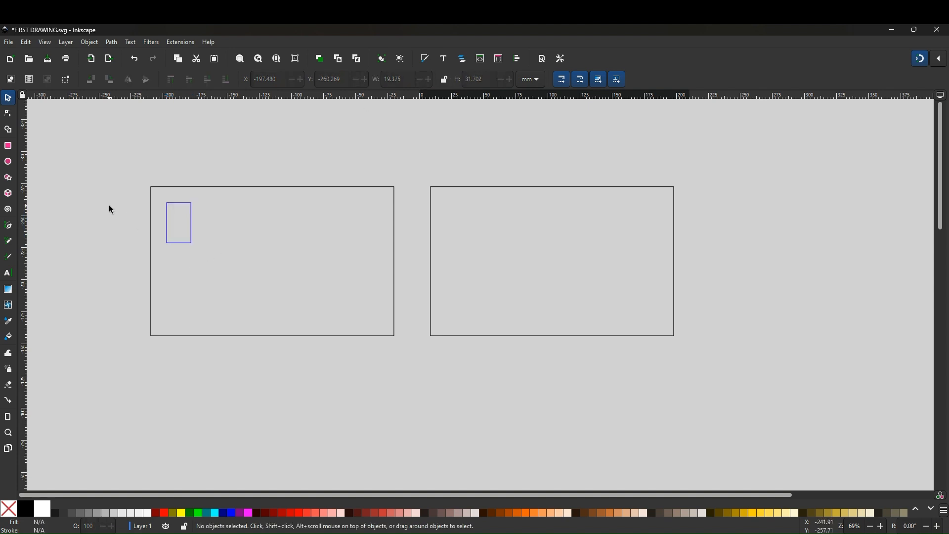
mouse_move(187, 208)
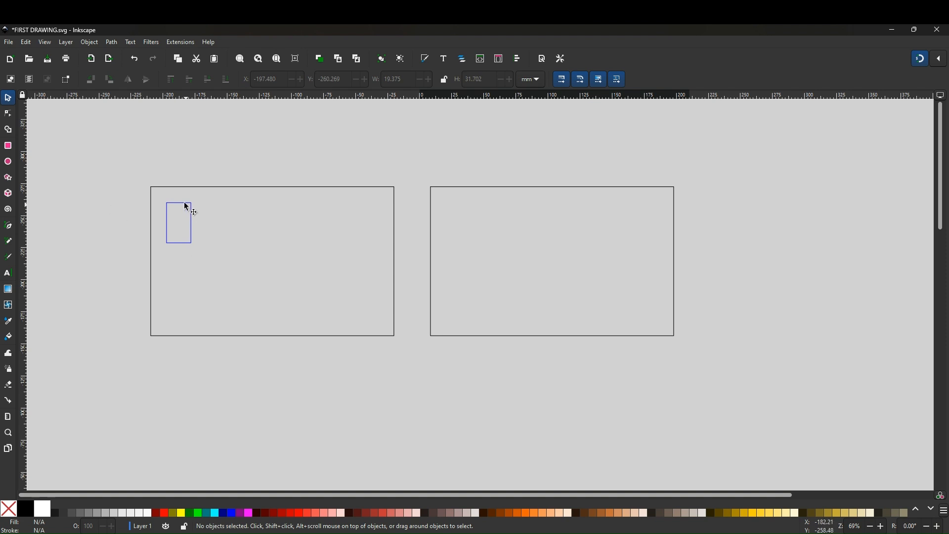
left_click(178, 222)
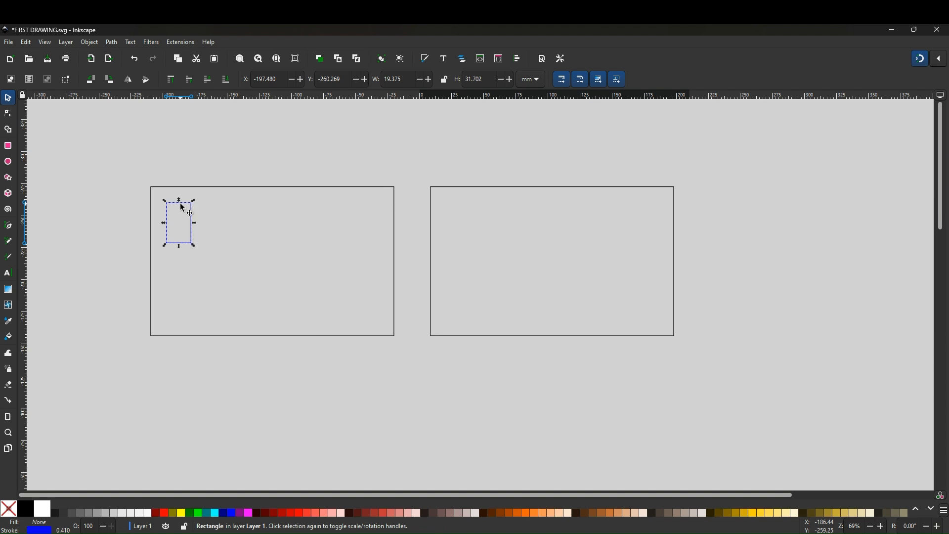
- Duplicate the window and set the copy beside it, giving two top-left windows
right_click(180, 208)
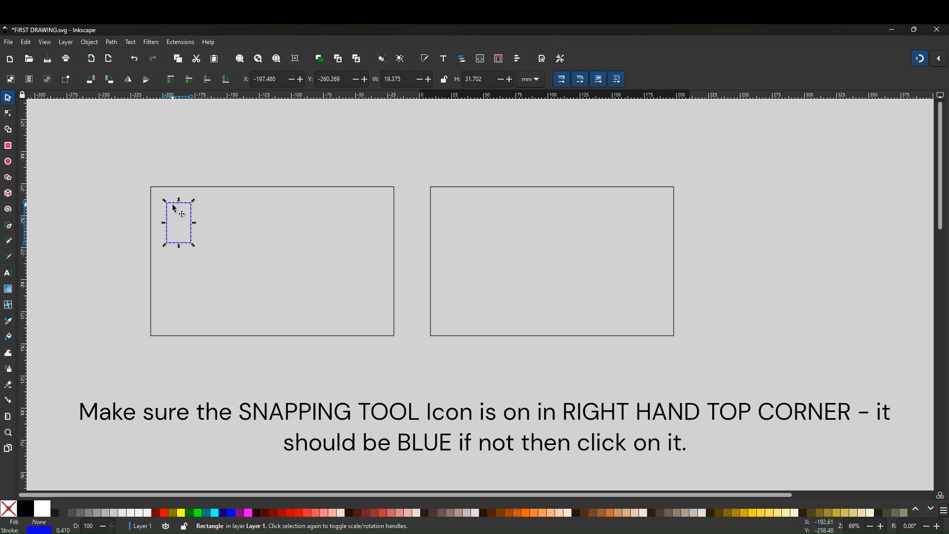
left_click_drag(180, 215, 219, 217)
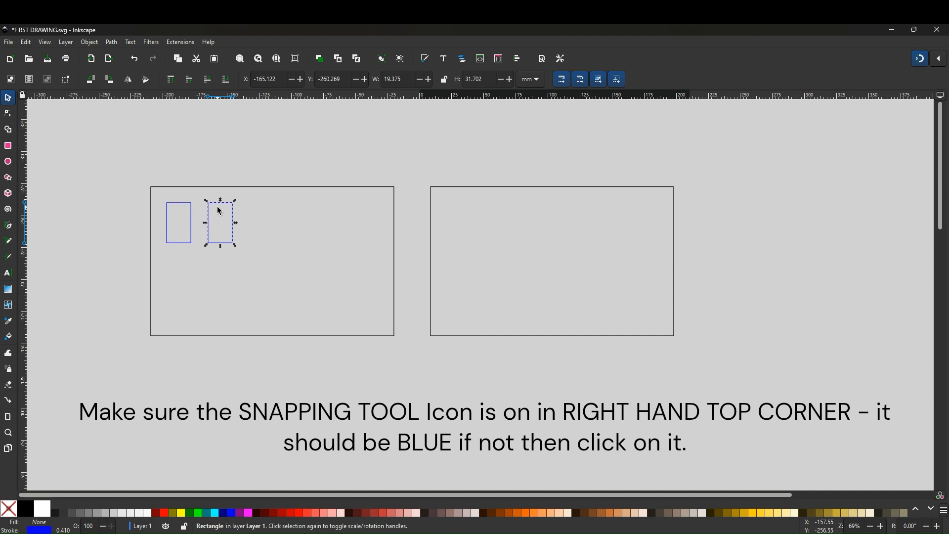
left_click(93, 246)
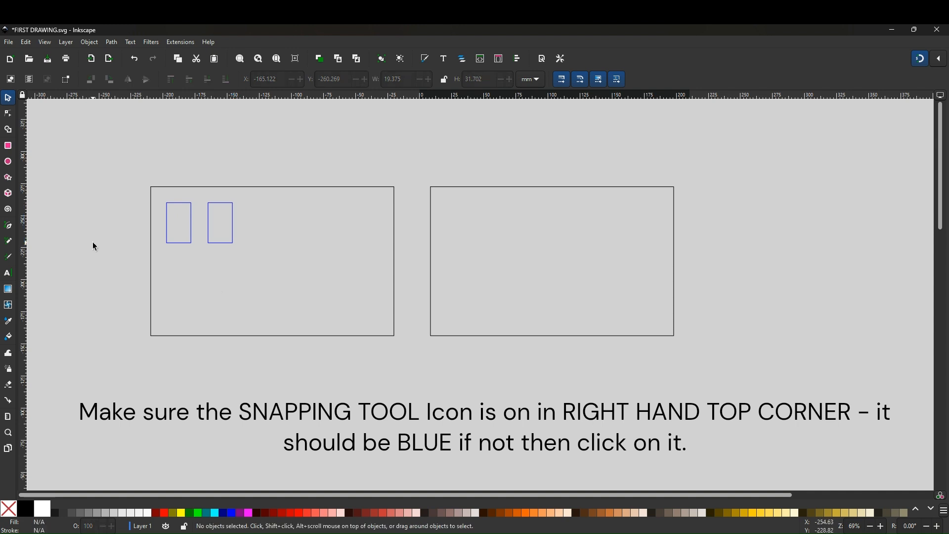
mouse_move(176, 222)
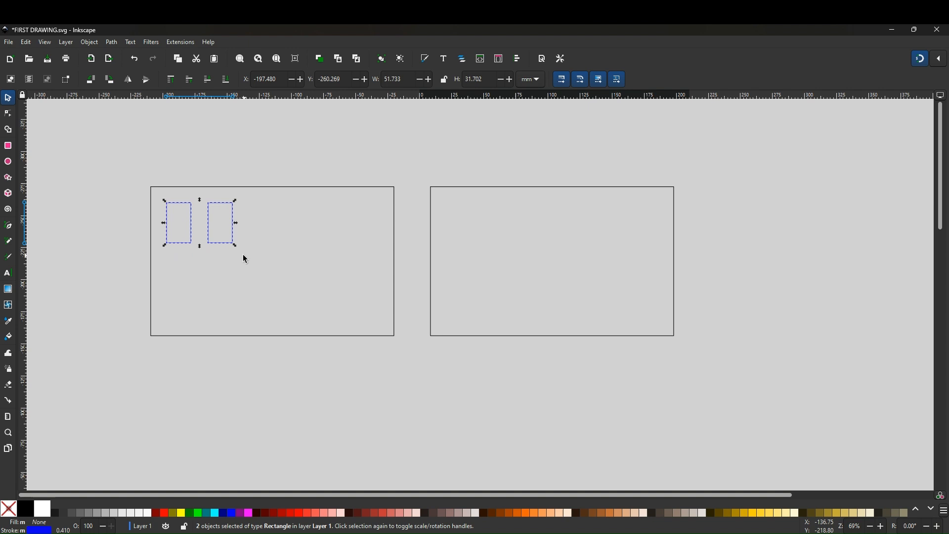
mouse_move(223, 214)
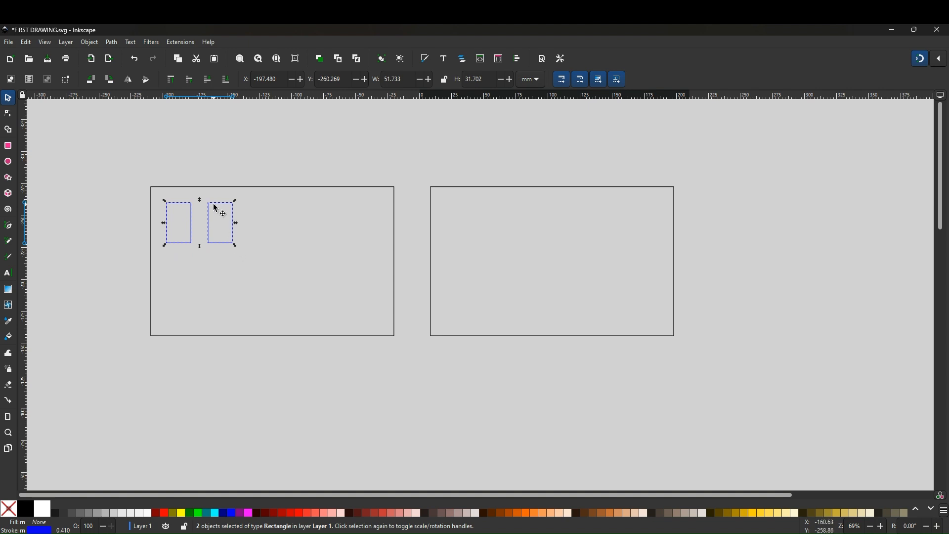
- Duplicate the window pair onto the front's right half, making four upper windows
right_click(222, 212)
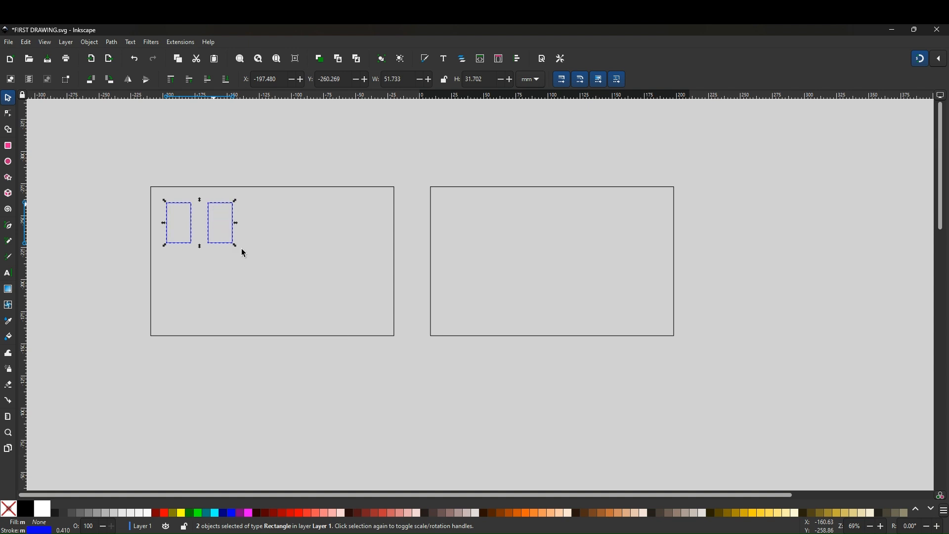
mouse_move(226, 212)
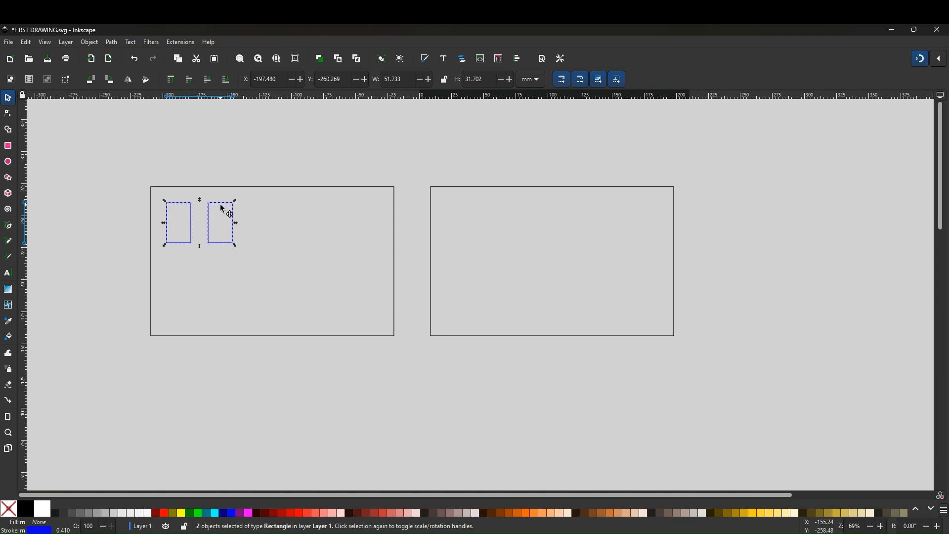
left_click_drag(225, 223, 360, 212)
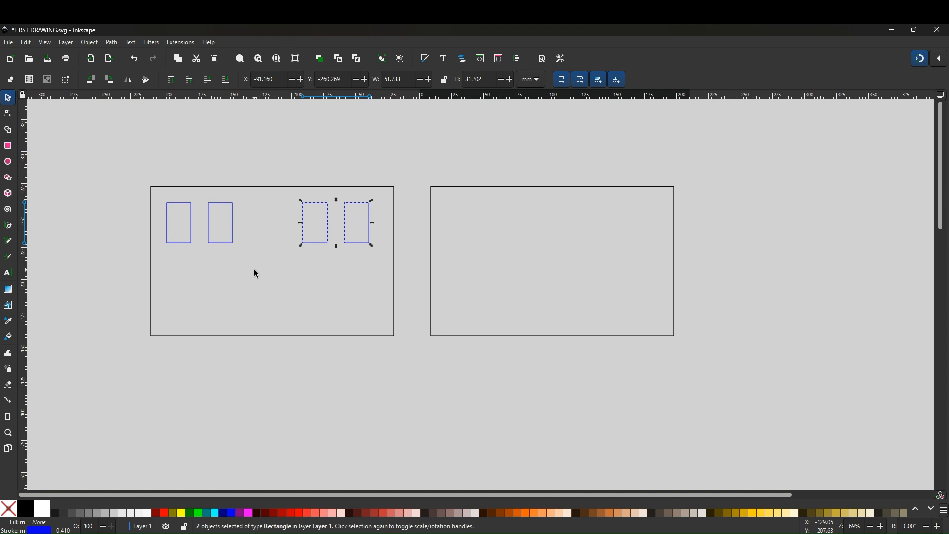
left_click(257, 274)
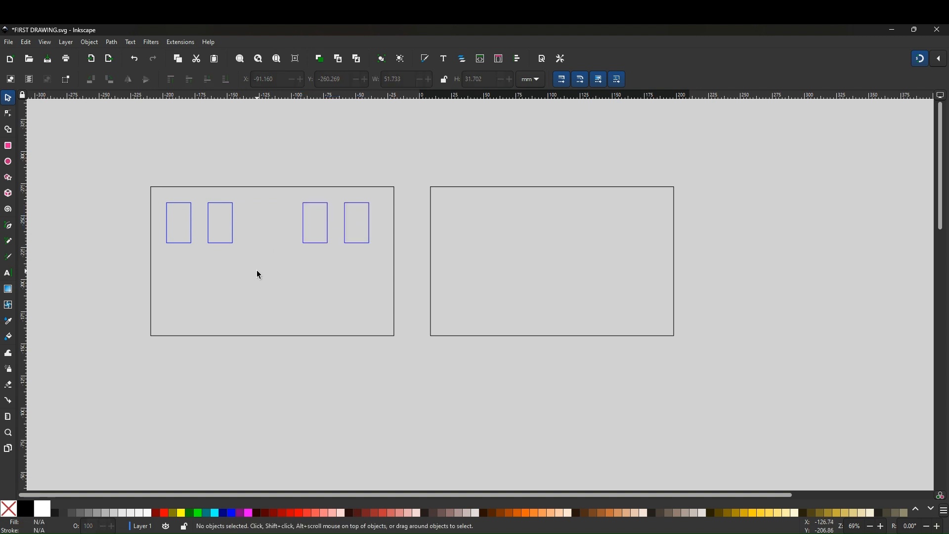
mouse_move(159, 199)
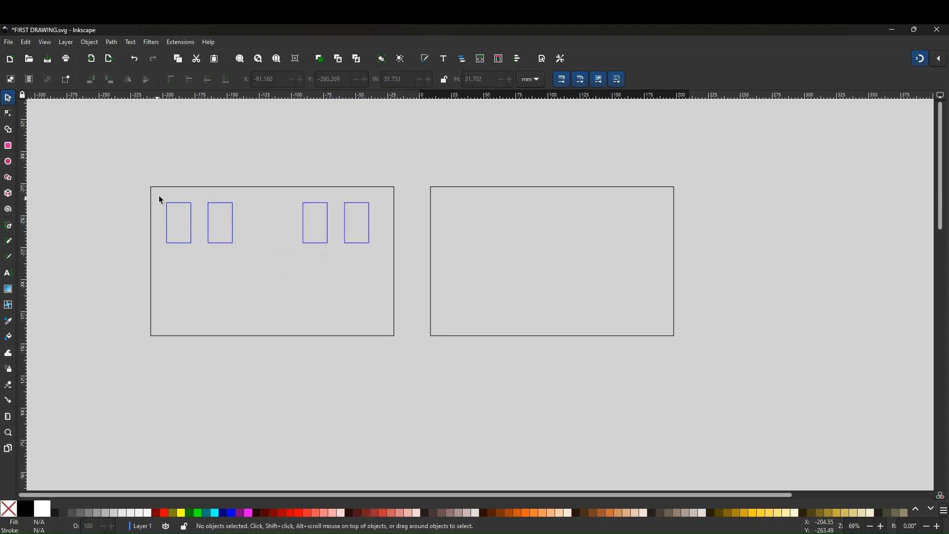
- Duplicate the left front's four windows and park the copies below the right house front
left_click_drag(161, 195, 373, 271)
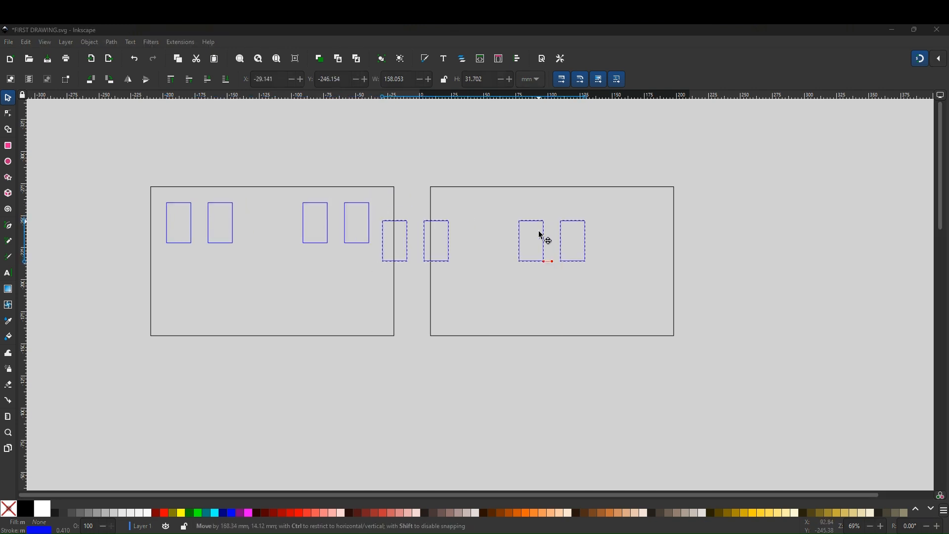
left_click_drag(542, 240, 612, 387)
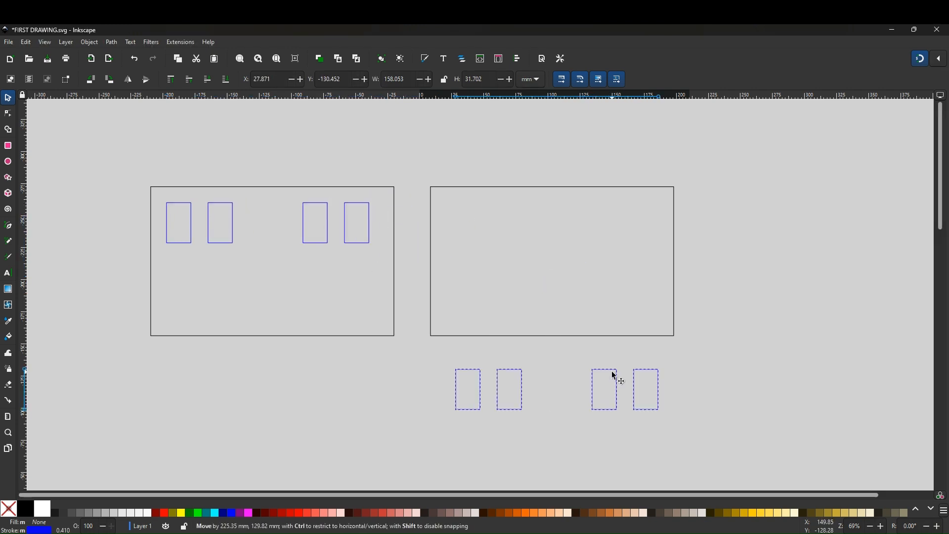
left_click(611, 389)
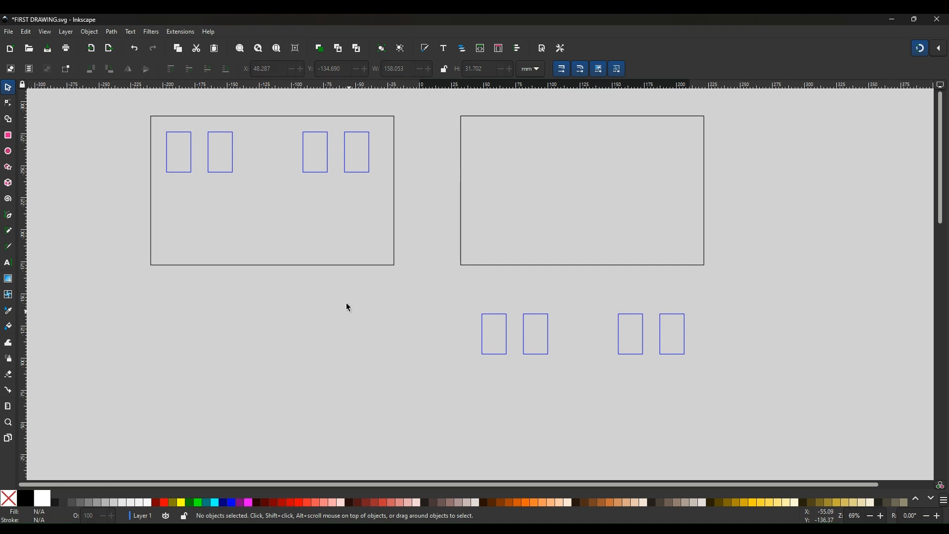
- Duplicate a window into a taller door, about 23 by 45 mm, at the left front's bottom centre
left_click(220, 150)
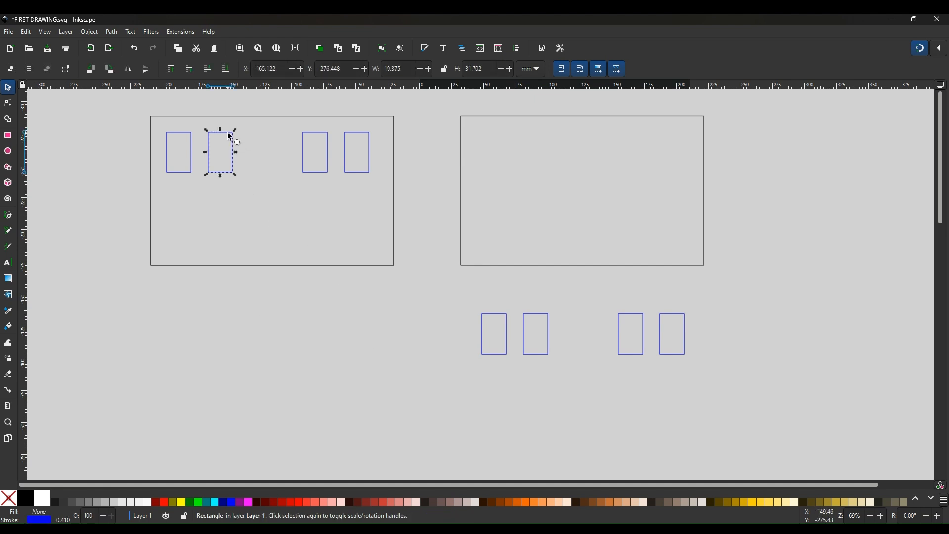
right_click(227, 136)
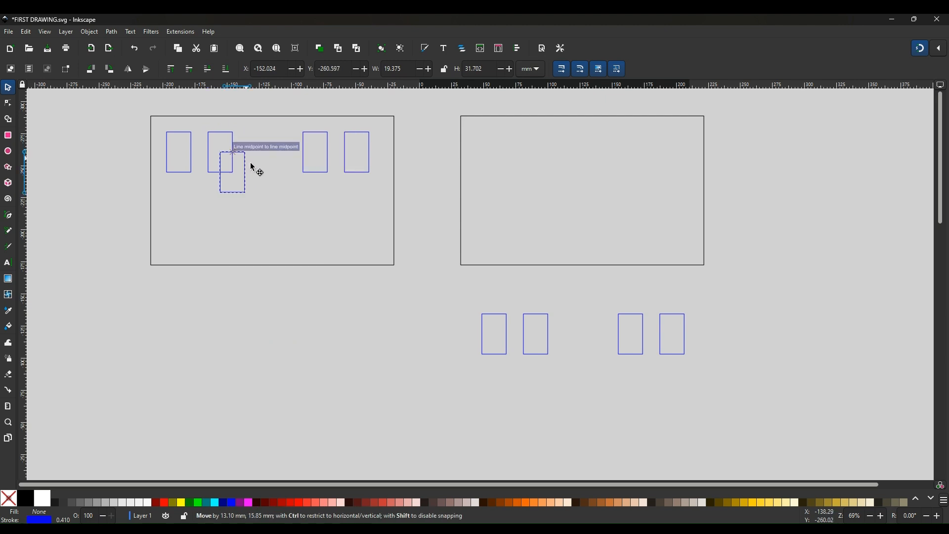
left_click_drag(233, 169, 266, 245)
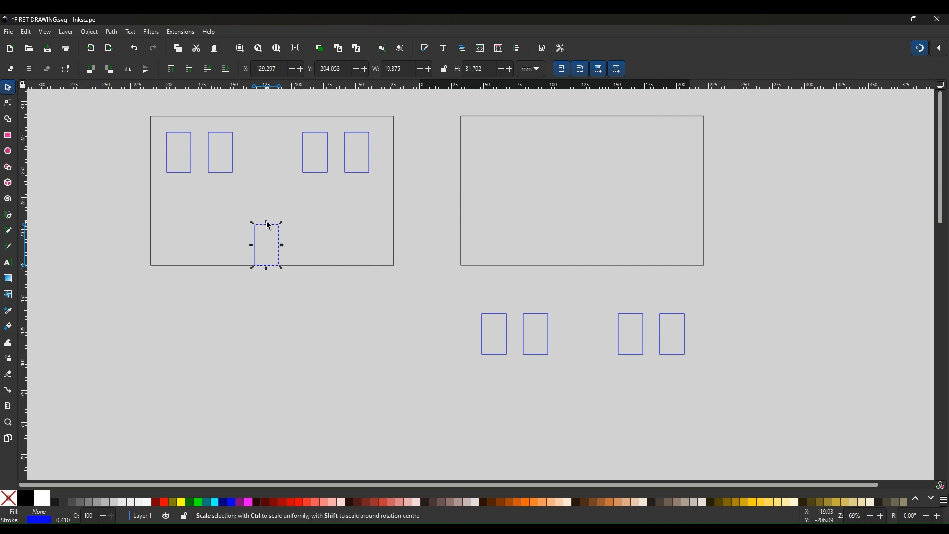
left_click_drag(266, 223, 266, 214)
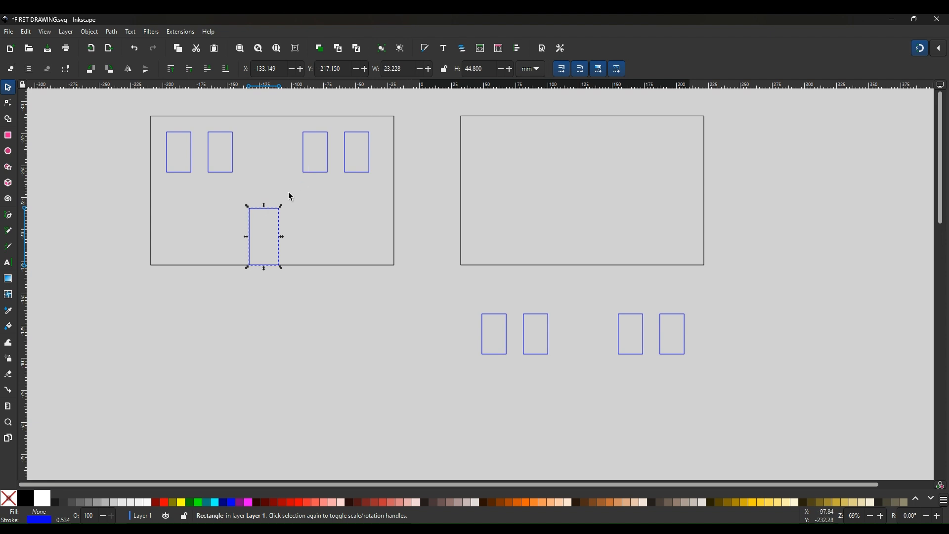
left_click_drag(263, 236, 265, 236)
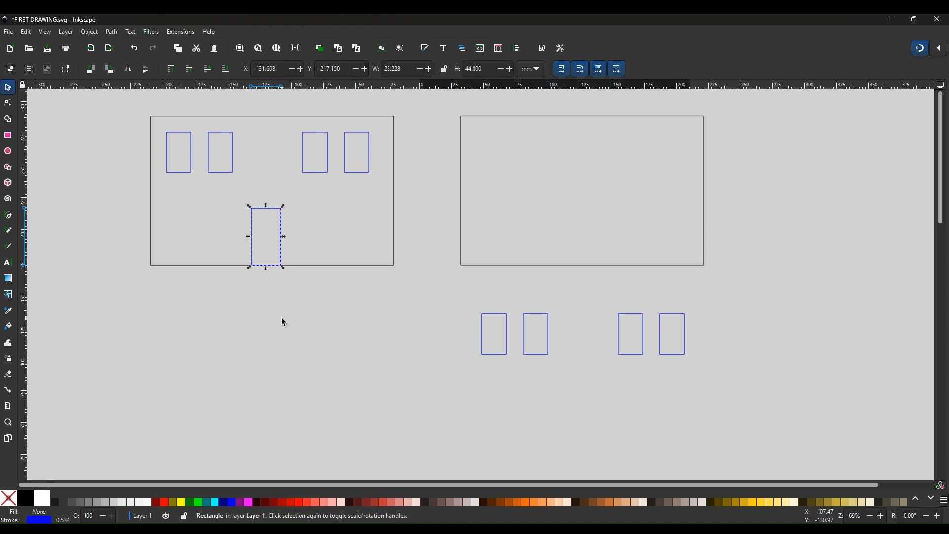
left_click(280, 312)
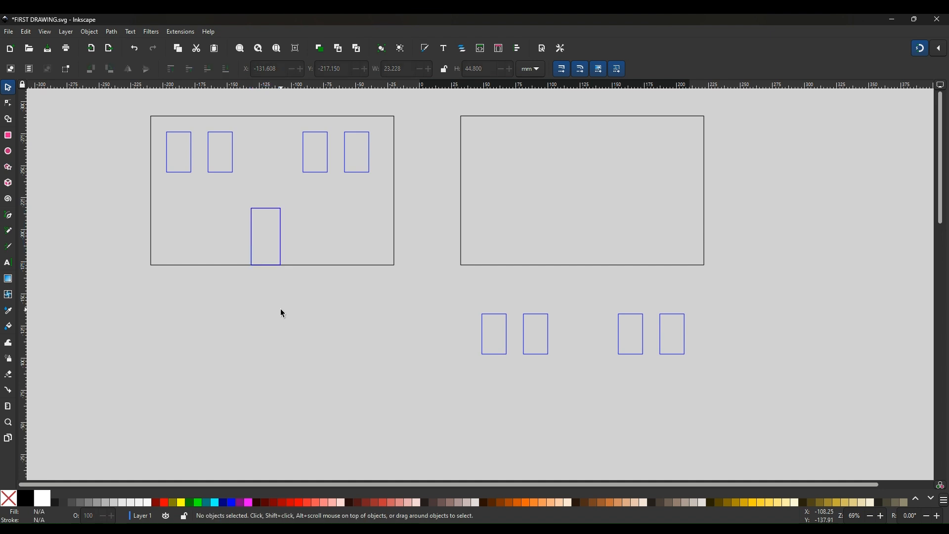
mouse_move(270, 228)
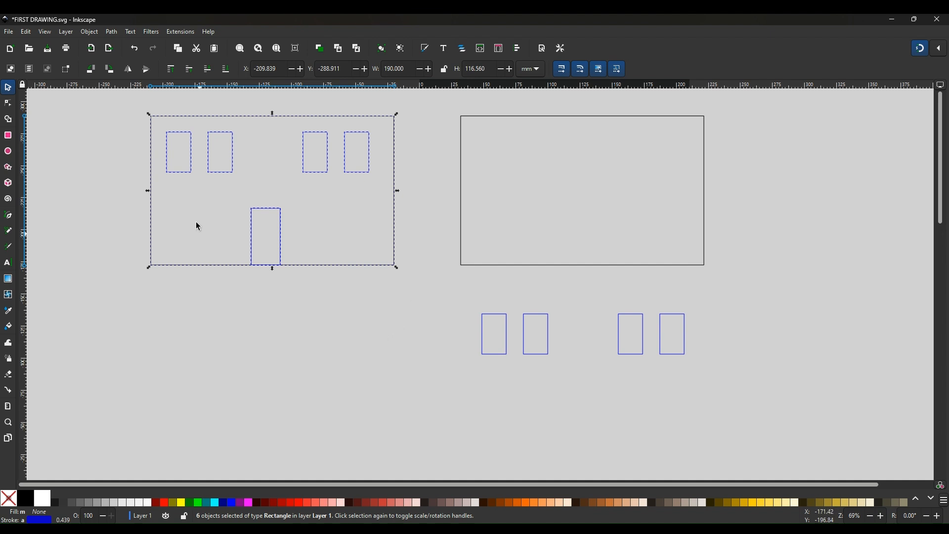
mouse_move(327, 220)
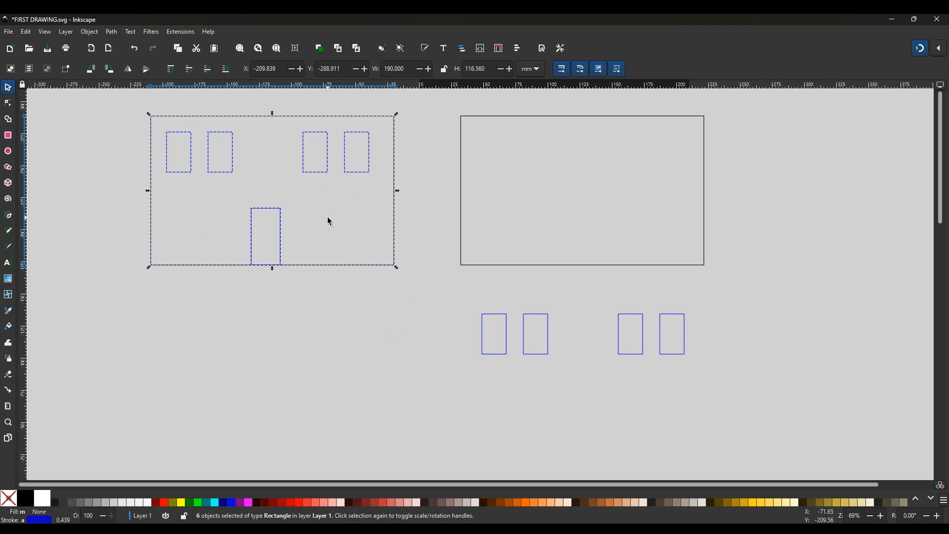
mouse_move(96, 104)
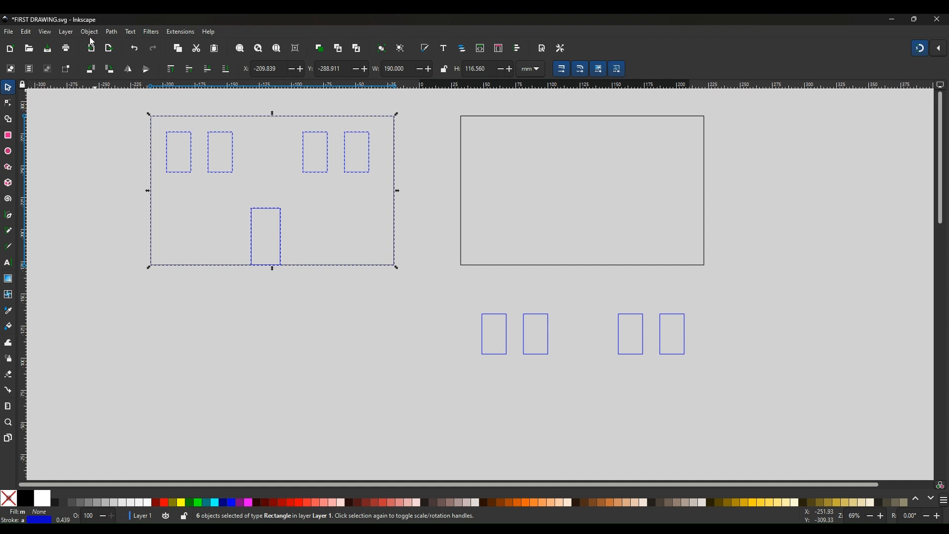
- Group the left front outline, its four windows and door via Object > Group
left_click(88, 32)
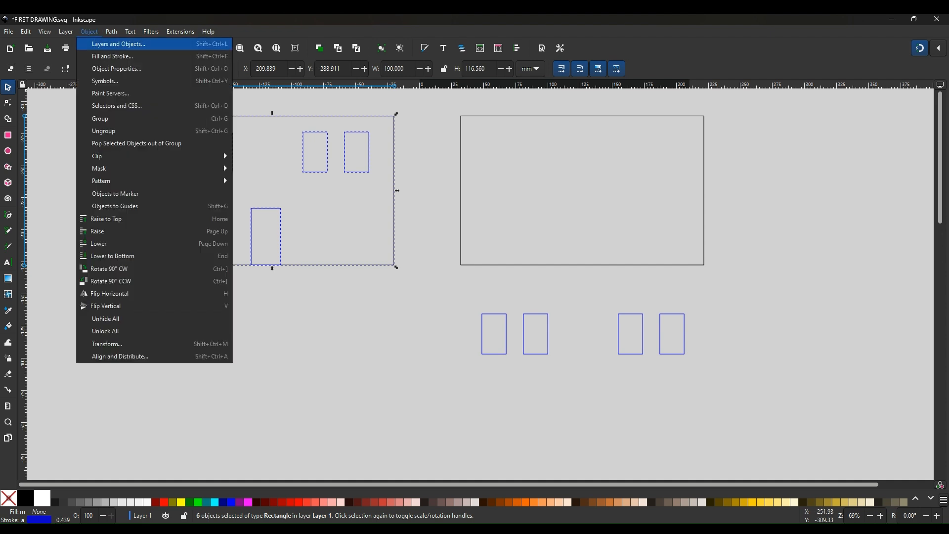
mouse_move(100, 118)
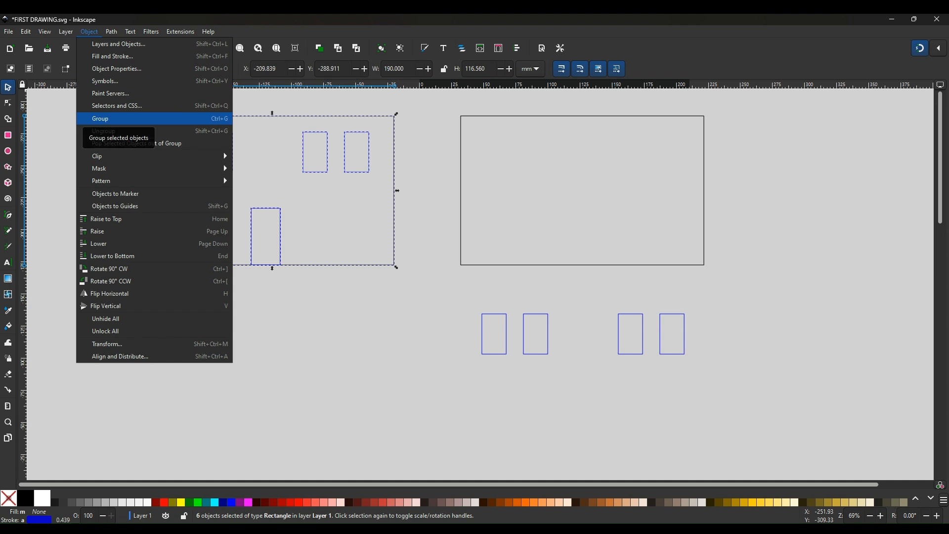
left_click(100, 118)
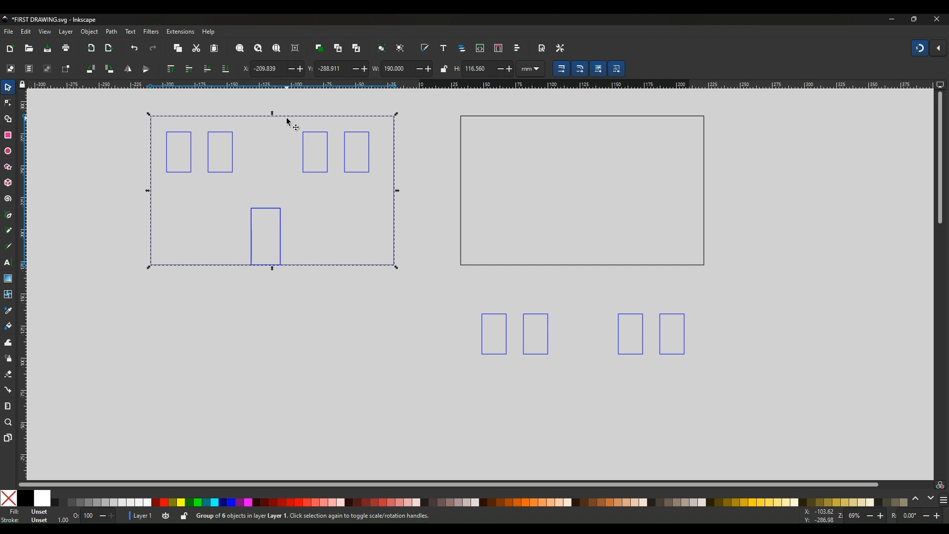
- Duplicate the grouped house front so a copy sits just below the original
right_click(290, 121)
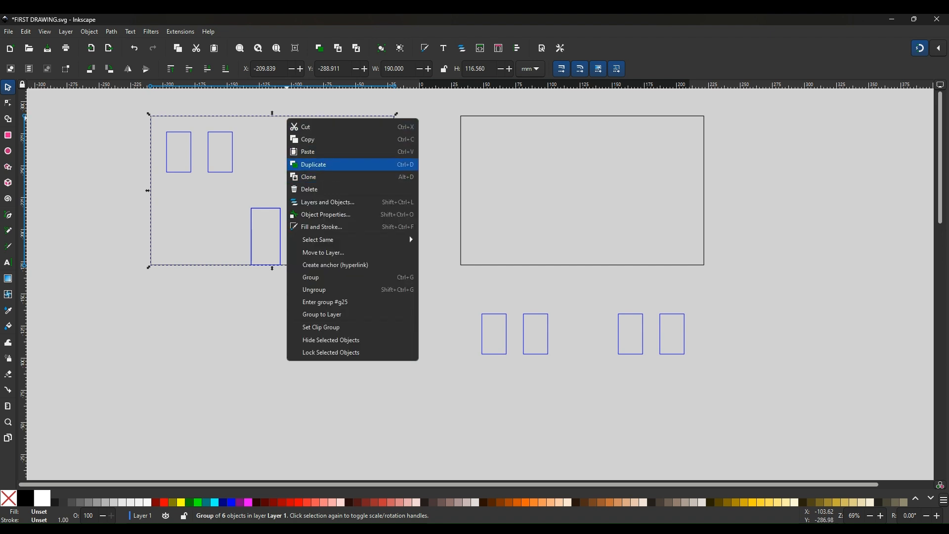
left_click(314, 164)
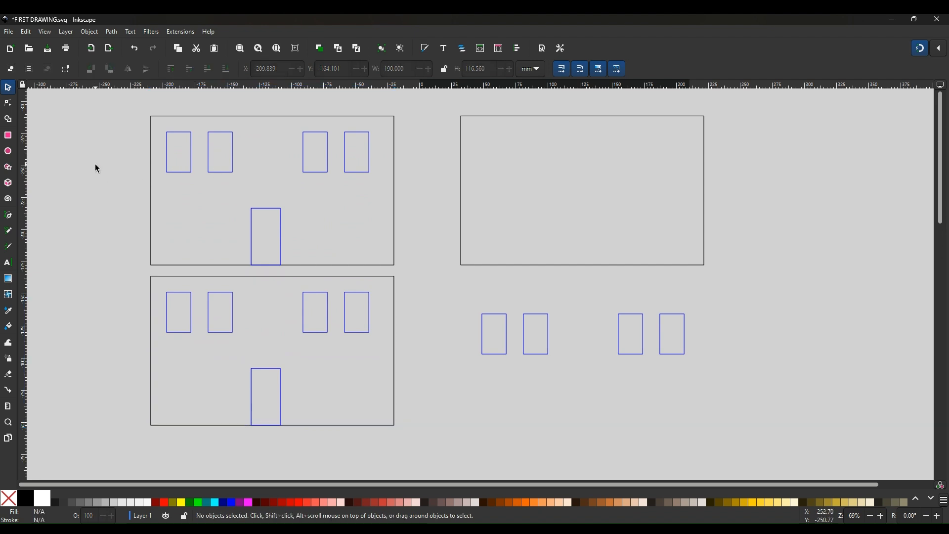
mouse_move(156, 160)
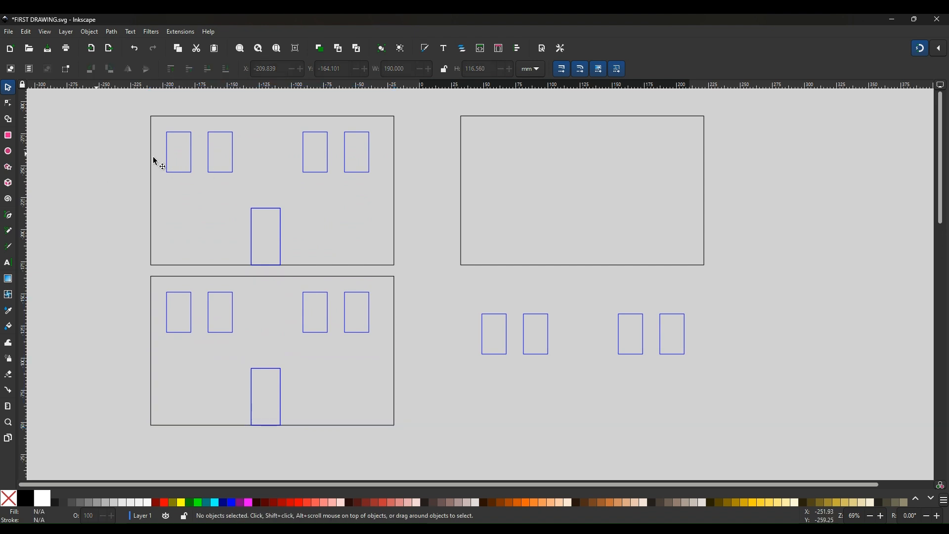
- Move the duplicate house group up beside the original, replacing the right rectangle
left_click(582, 191)
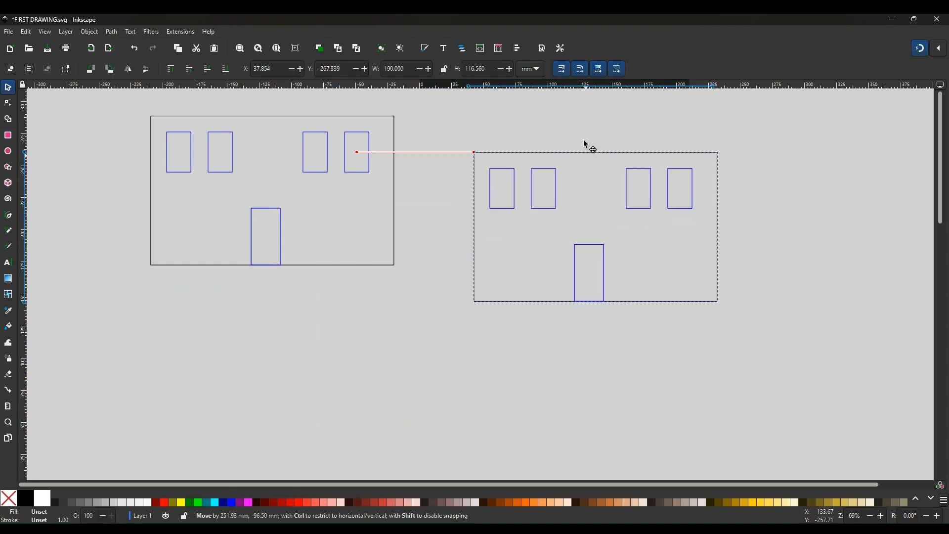
left_click_drag(592, 149, 584, 113)
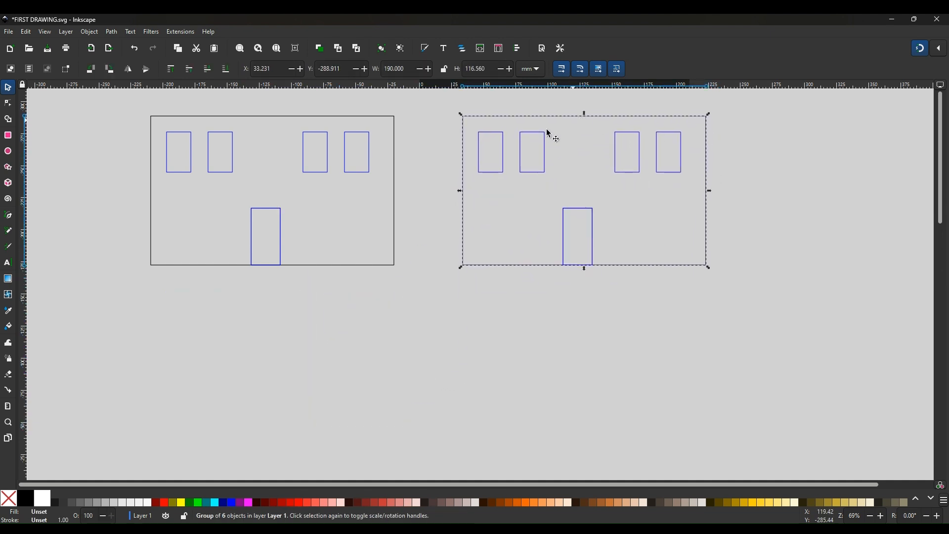
left_click(473, 332)
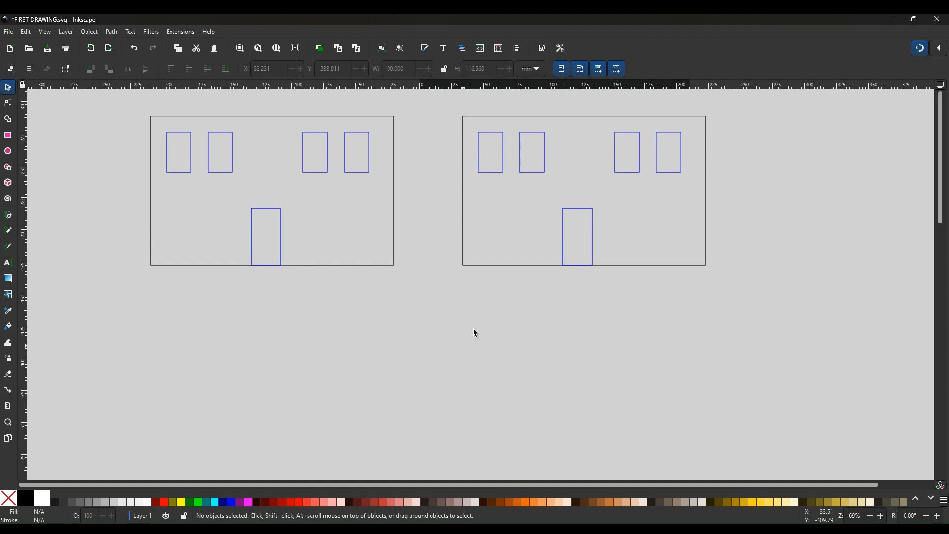
mouse_move(543, 215)
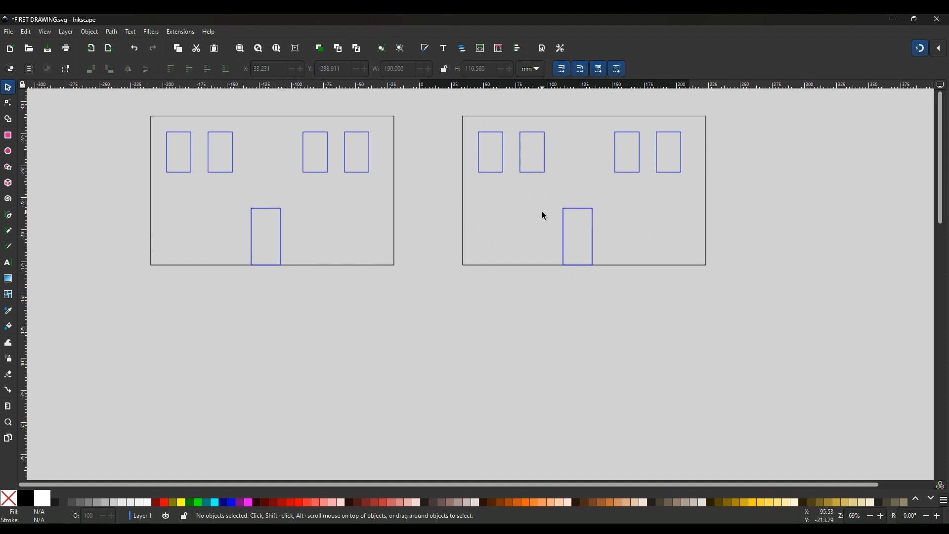
mouse_move(212, 204)
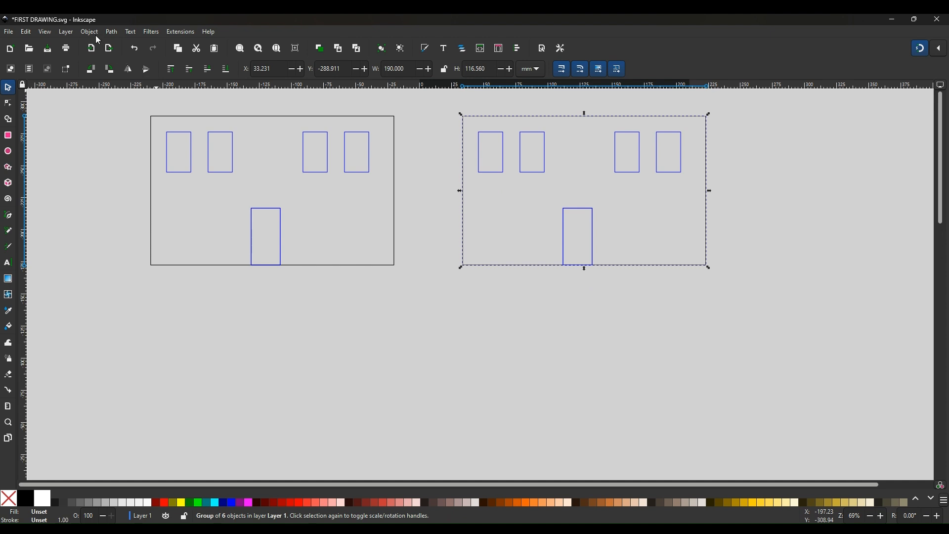
- Ungroup the right front and duplicate its four windows into a lower row flanking the door
left_click(88, 31)
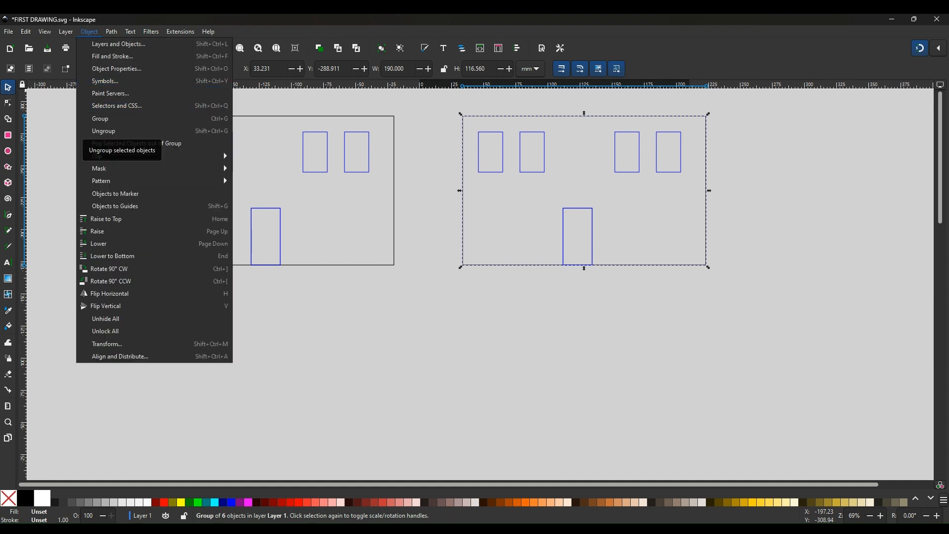
left_click(103, 131)
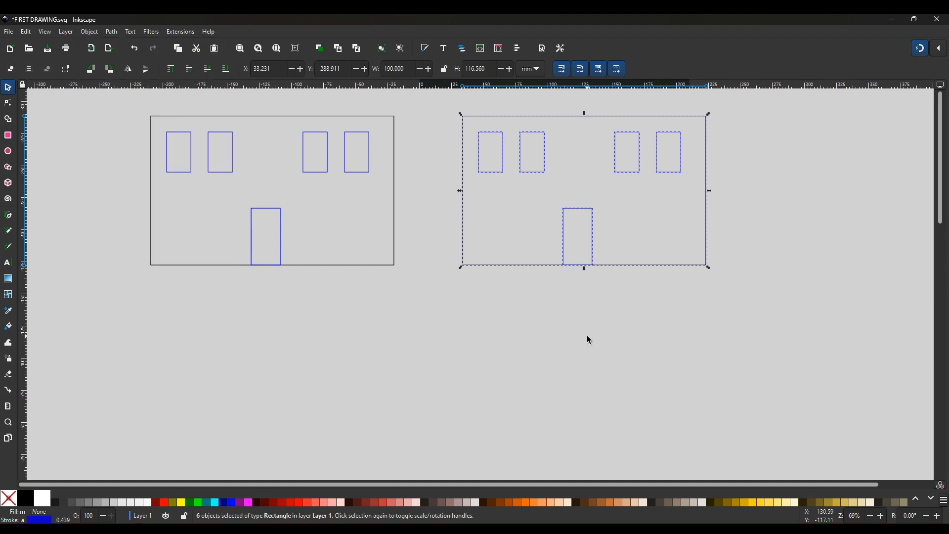
left_click(587, 354)
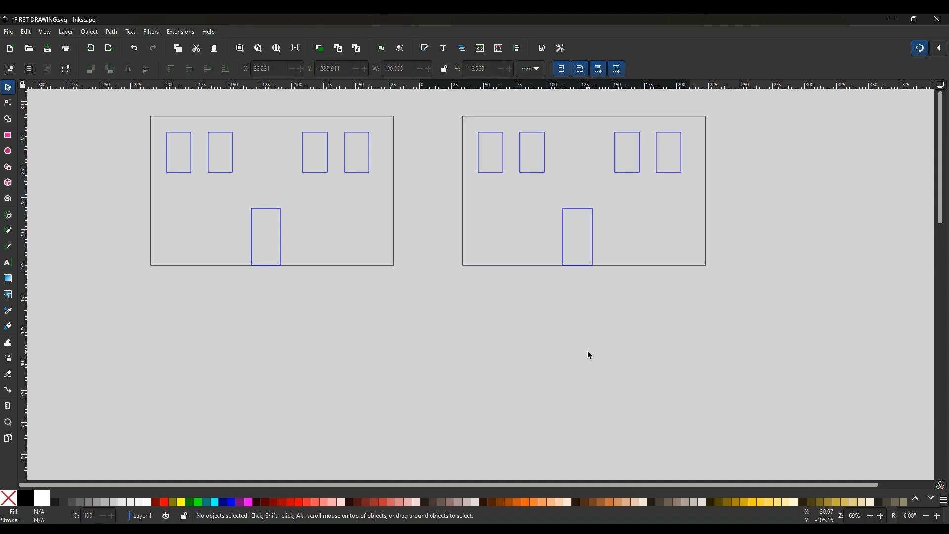
mouse_move(473, 127)
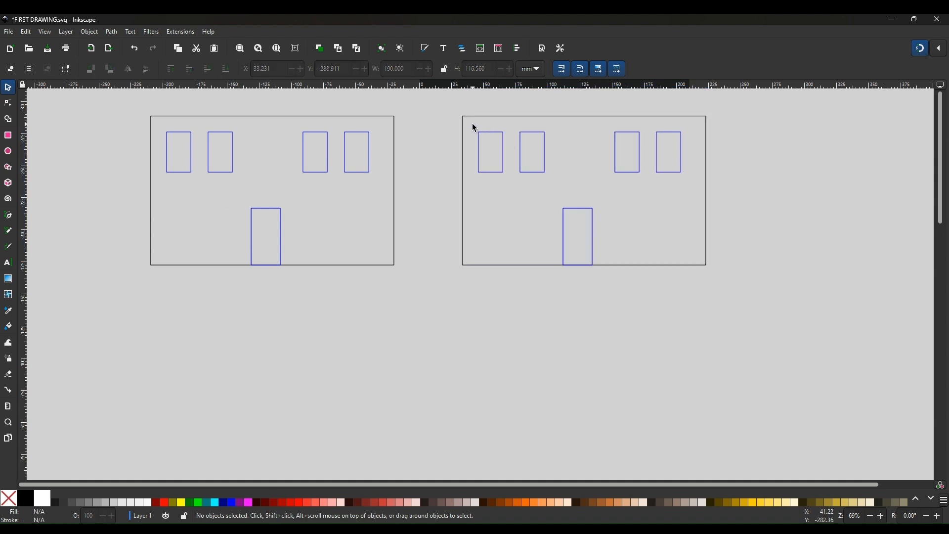
left_click_drag(473, 128, 693, 187)
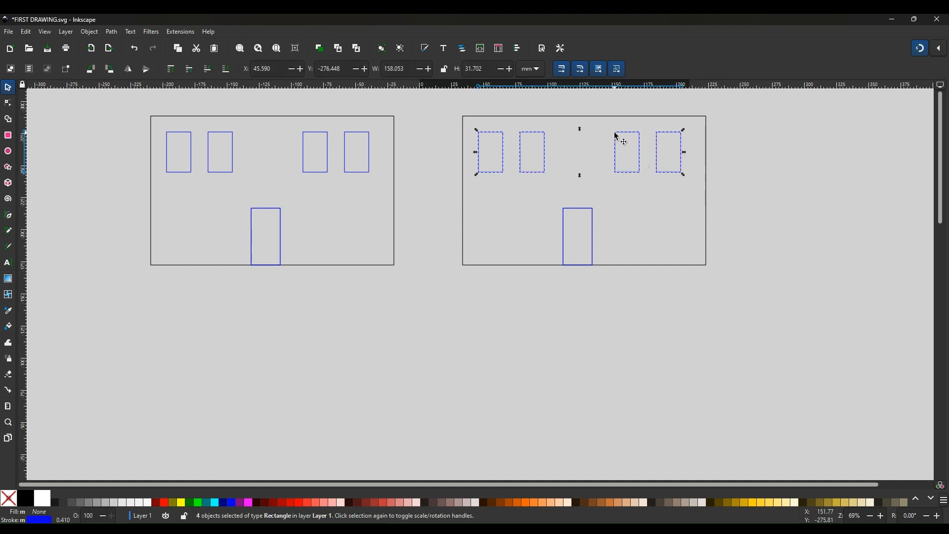
mouse_move(623, 168)
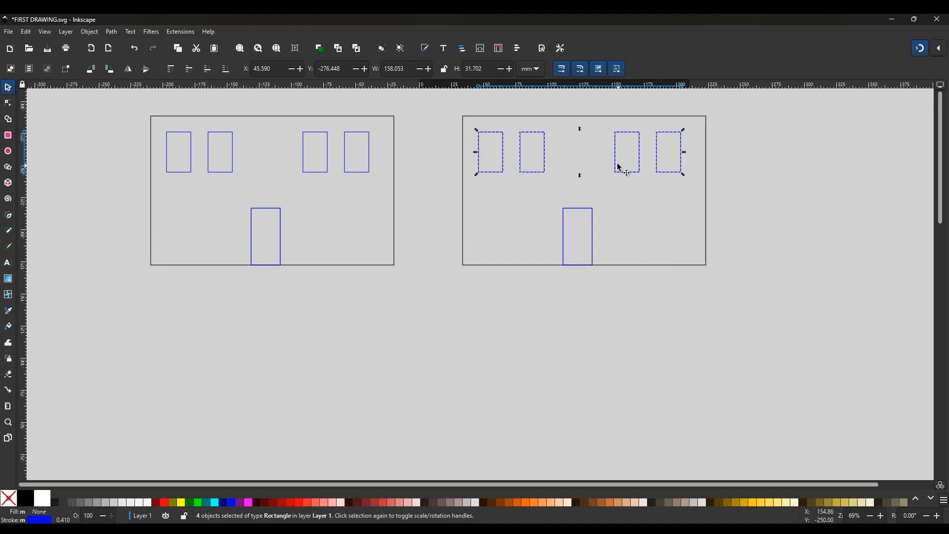
left_click_drag(627, 150, 627, 182)
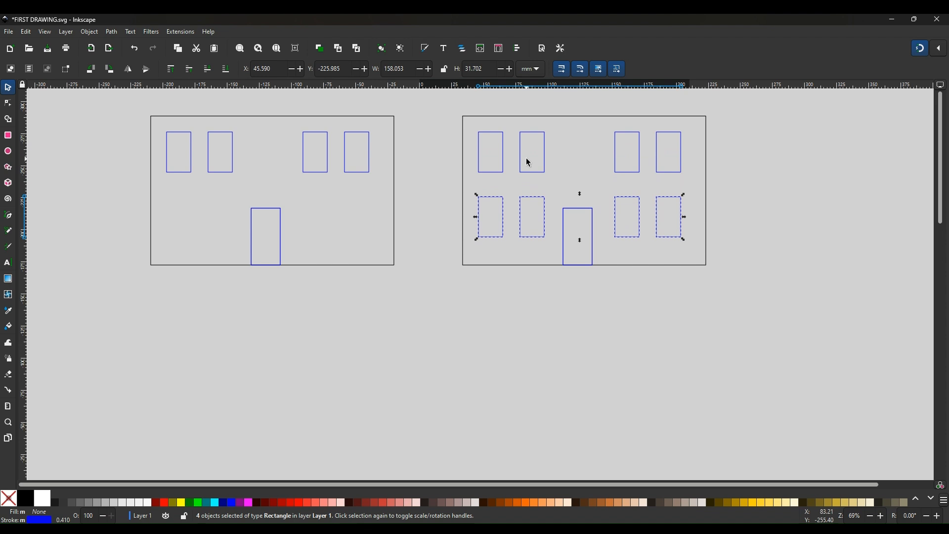
mouse_move(154, 317)
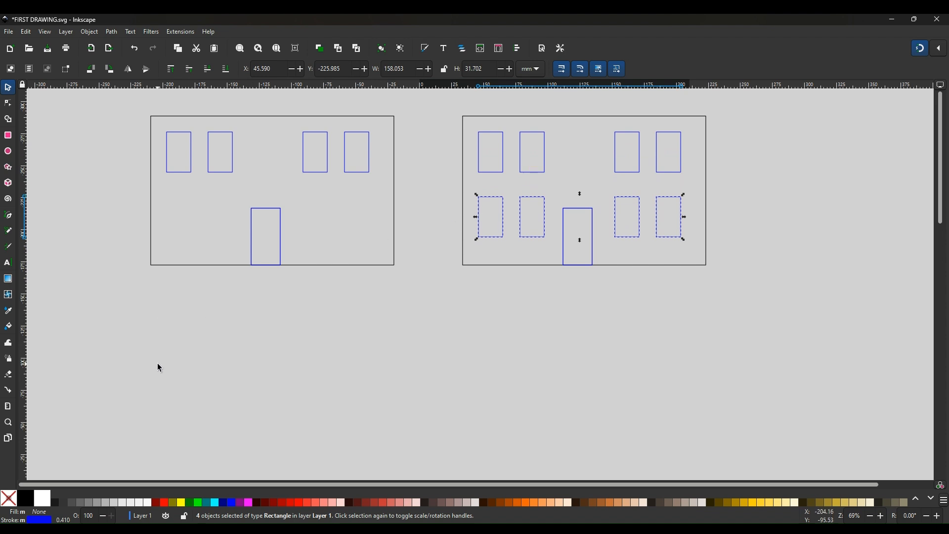
mouse_move(288, 362)
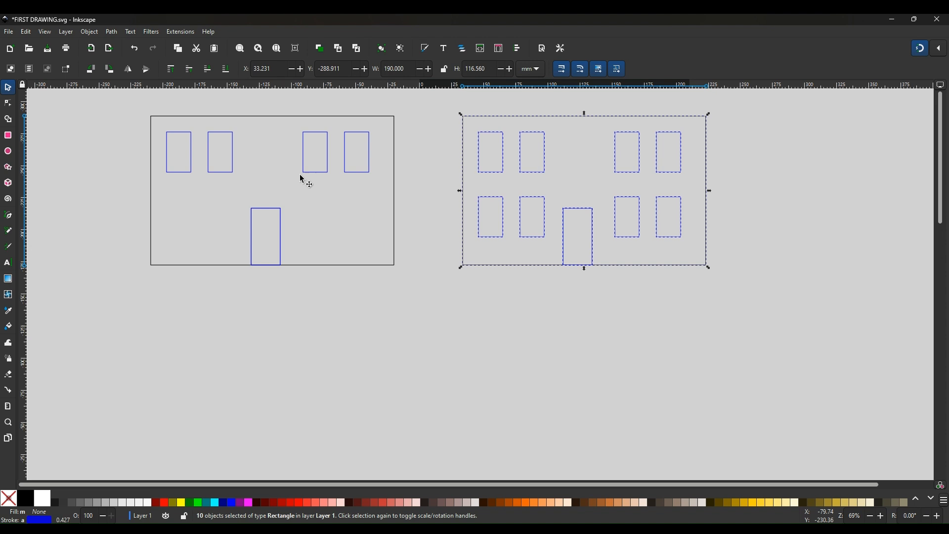
- Group the two-storey front's ten rectangles into one object via Object > Group
left_click(87, 31)
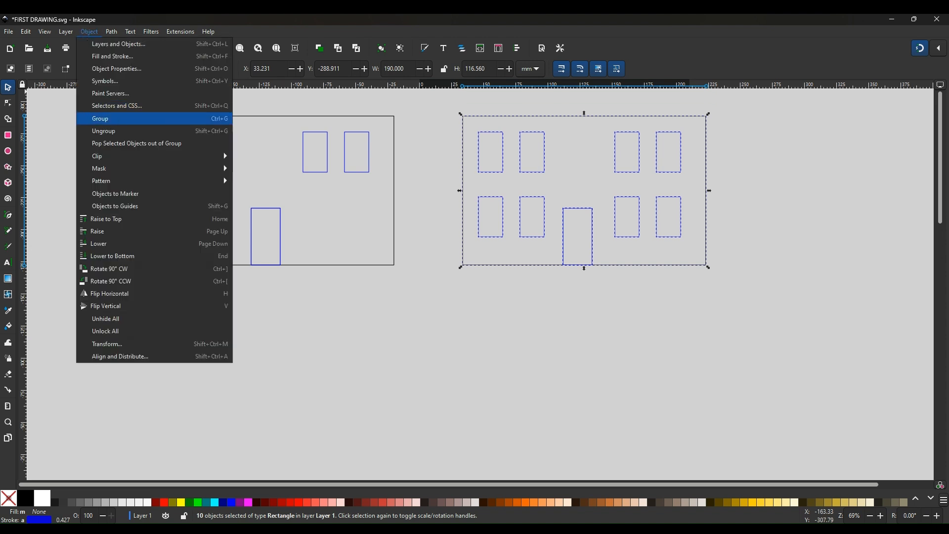
left_click(100, 117)
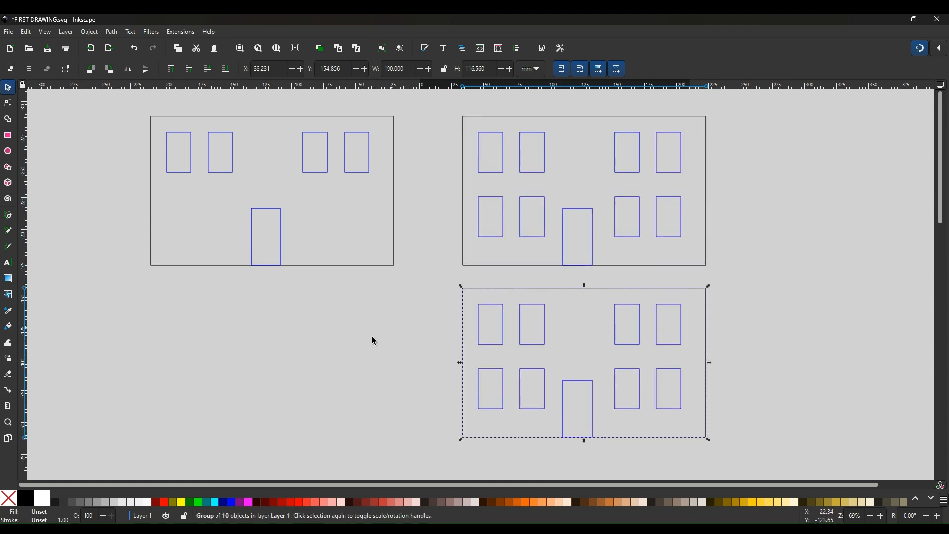
mouse_move(348, 354)
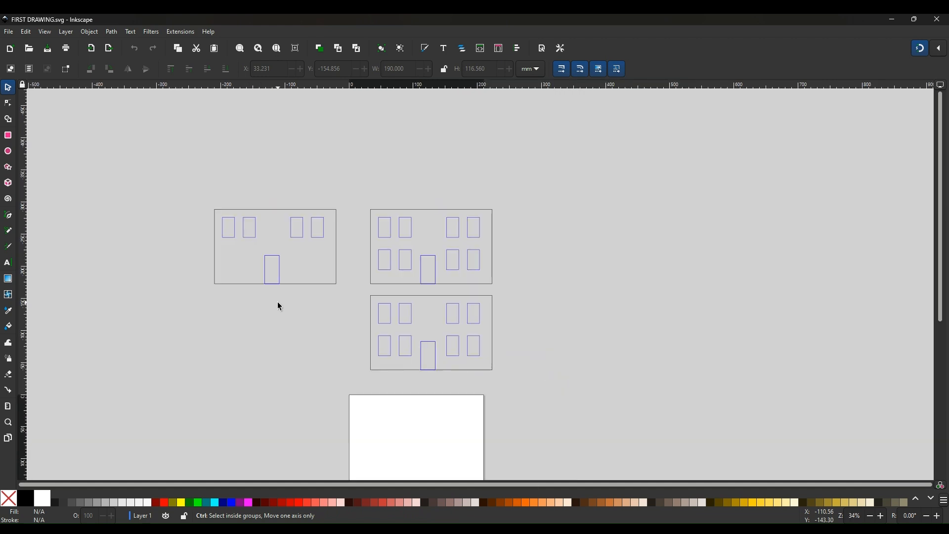
- Place the single-storey front at the page top with the two-storey front beneath it
scroll("down", 3)
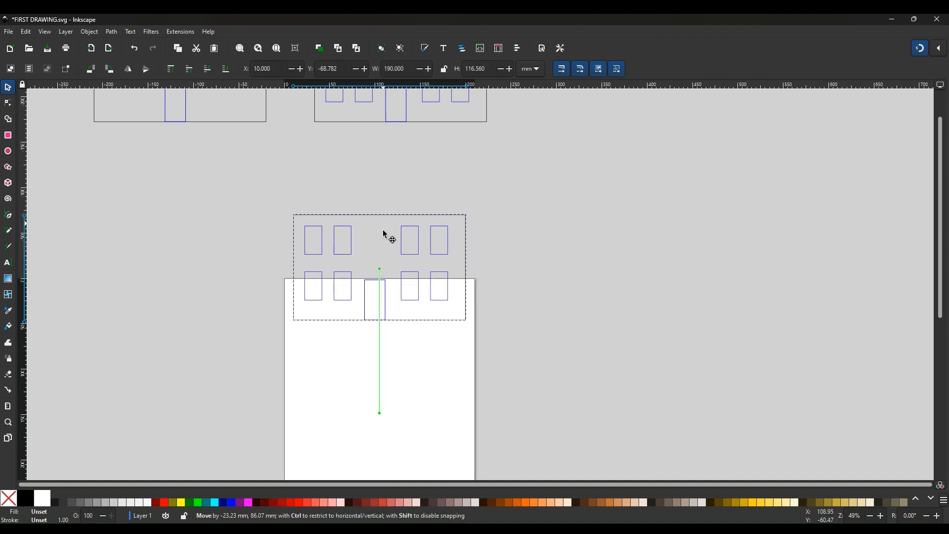
left_click_drag(383, 235, 379, 413)
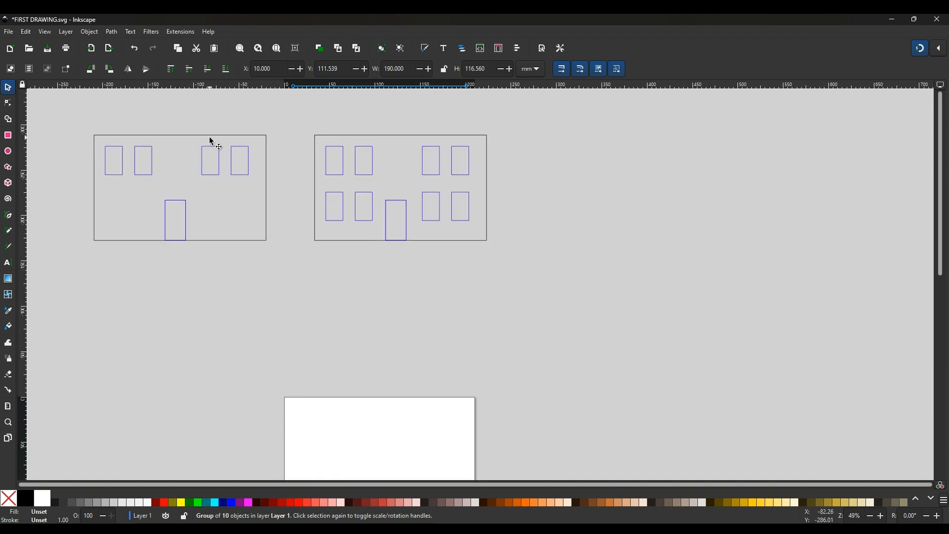
left_click_drag(210, 142, 238, 213)
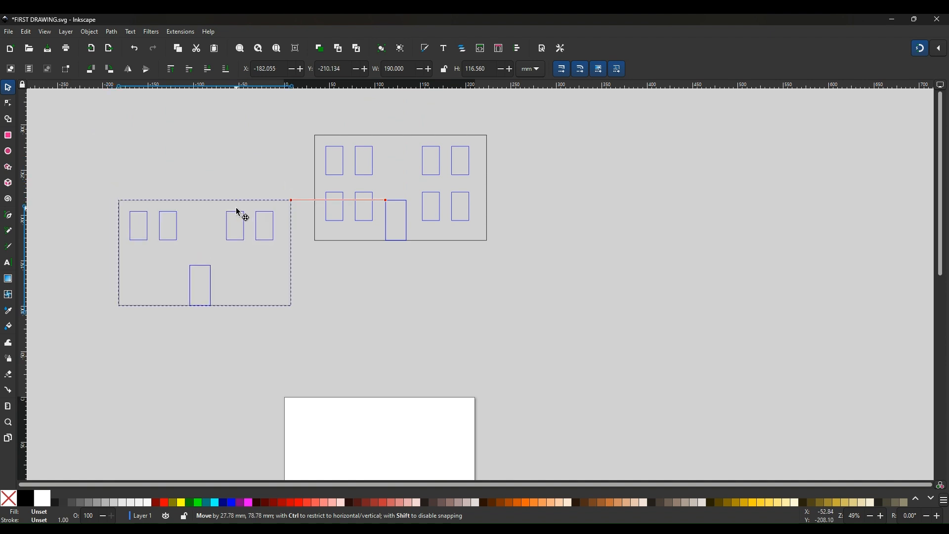
left_click_drag(237, 212, 416, 414)
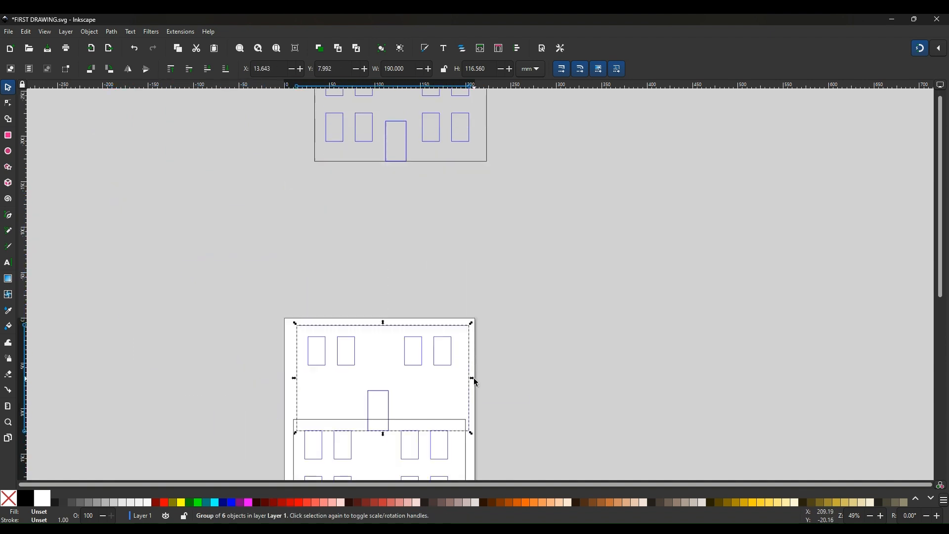
scroll("down", 3)
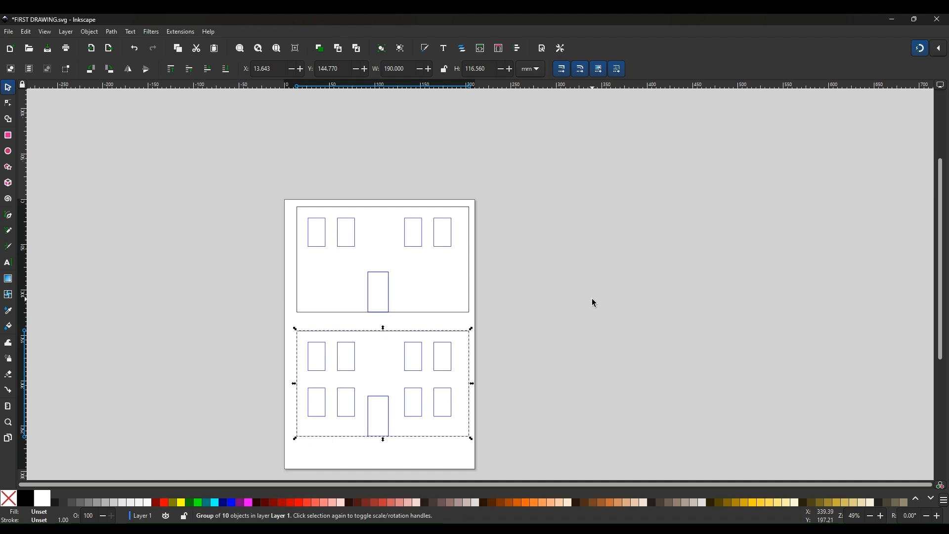
mouse_move(564, 265)
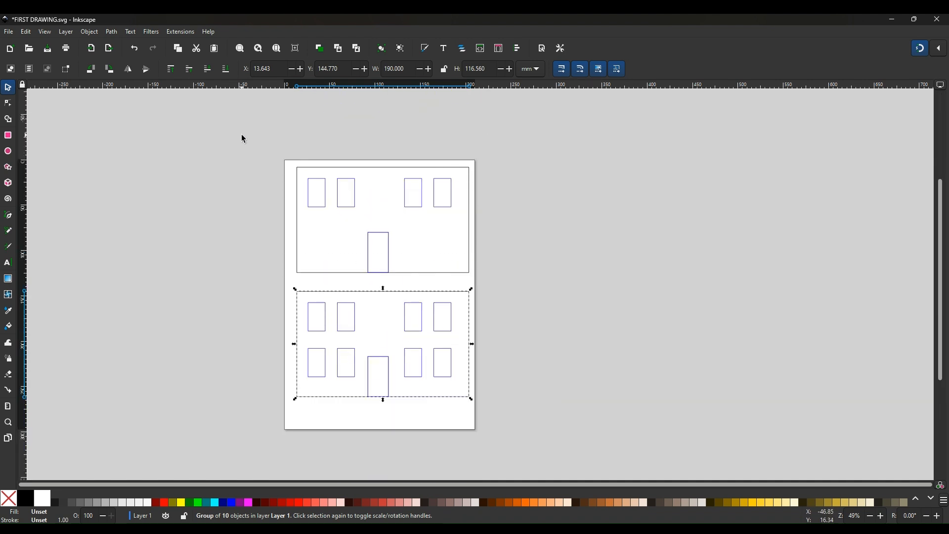
- Save FIRST DRAWING.svg with both house fronts on the page via File > Save
left_click(9, 32)
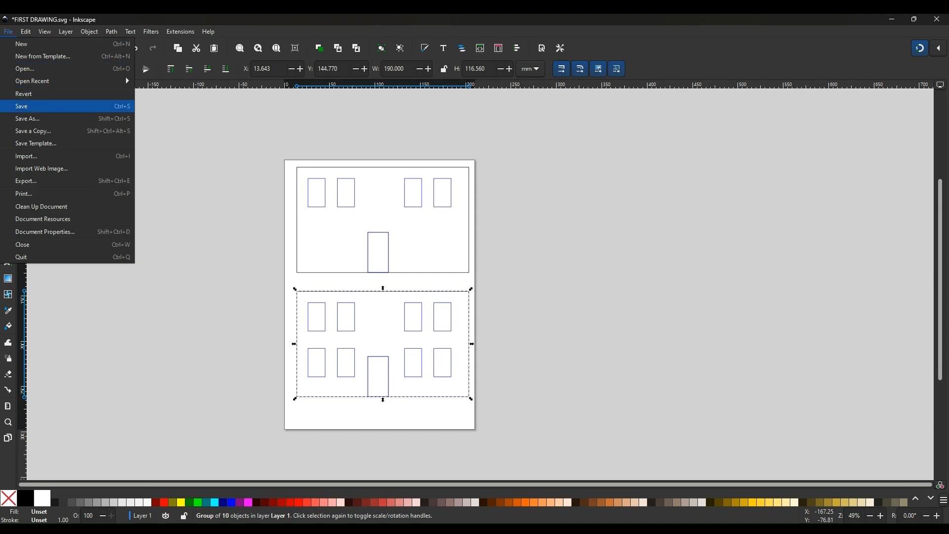
left_click(21, 106)
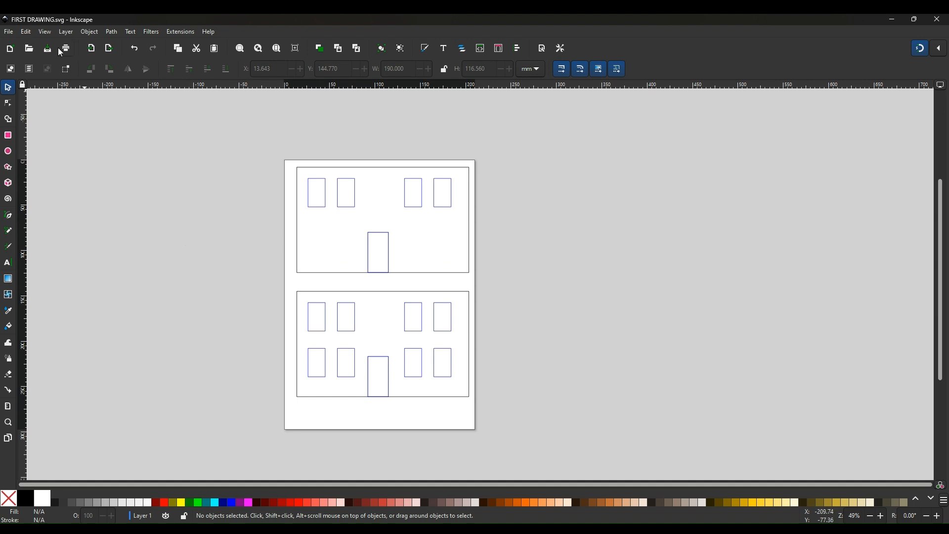
mouse_move(66, 48)
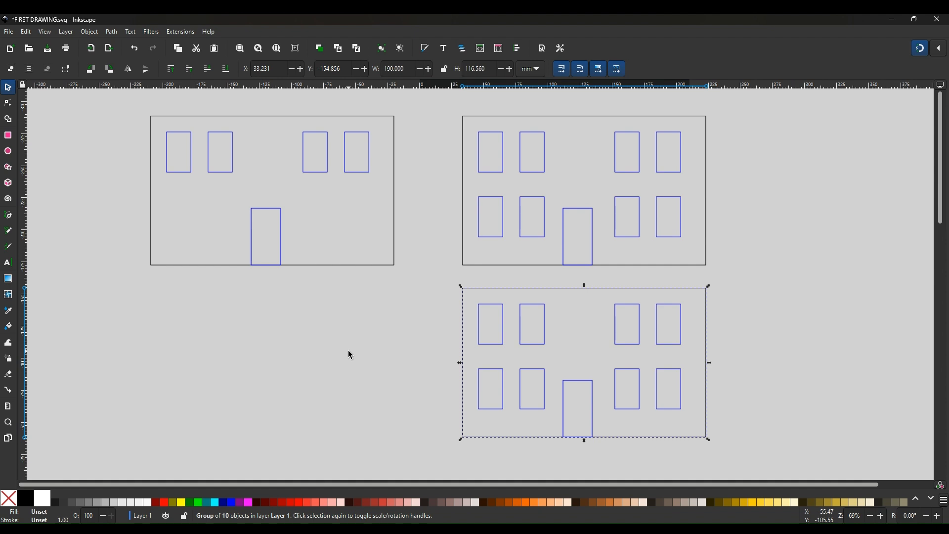
mouse_move(344, 352)
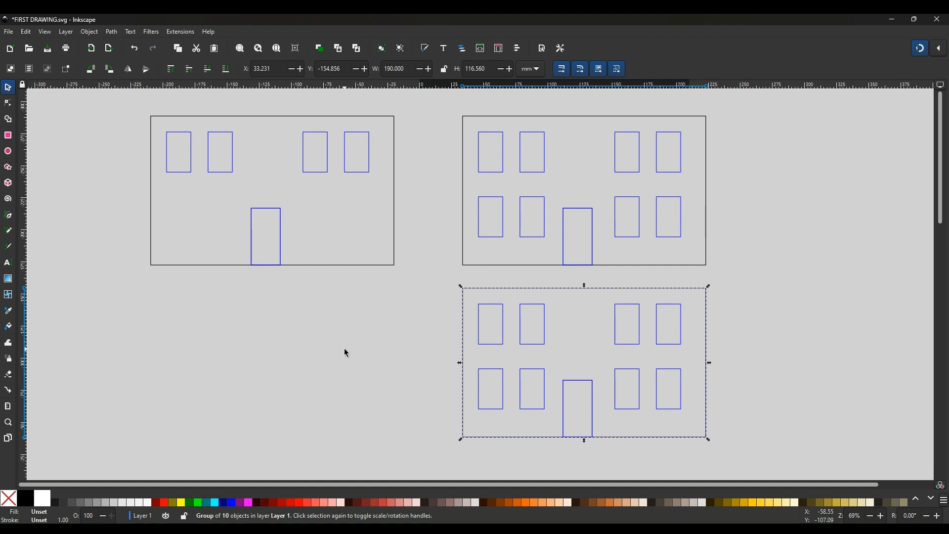
mouse_move(340, 353)
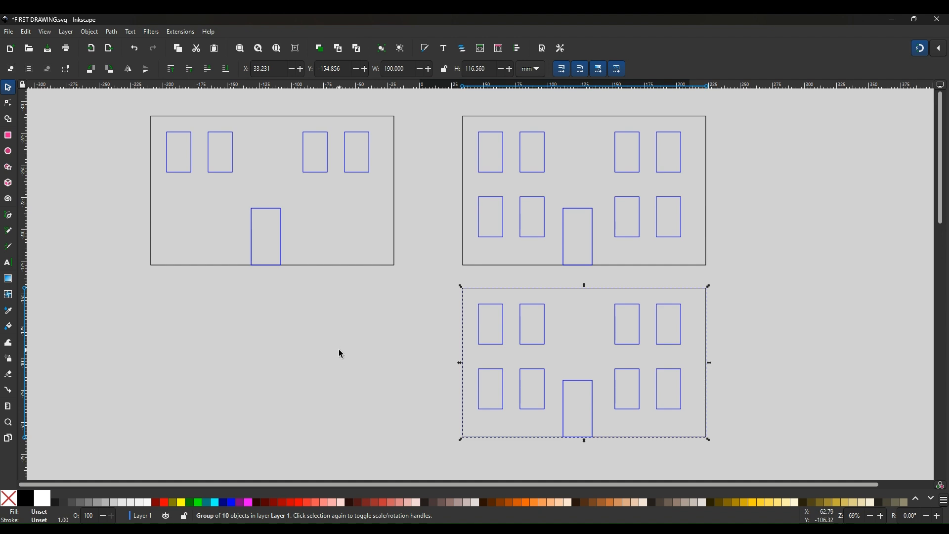
mouse_move(336, 353)
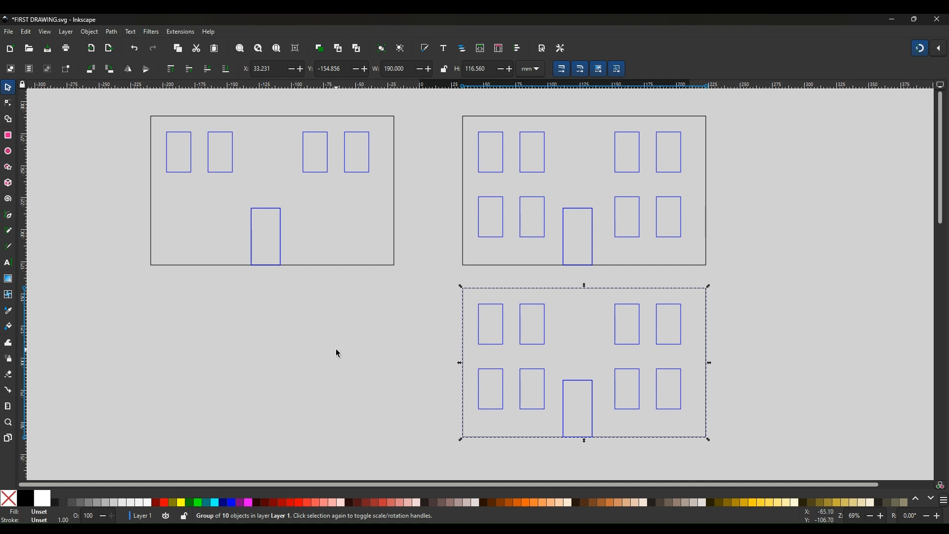
mouse_move(294, 280)
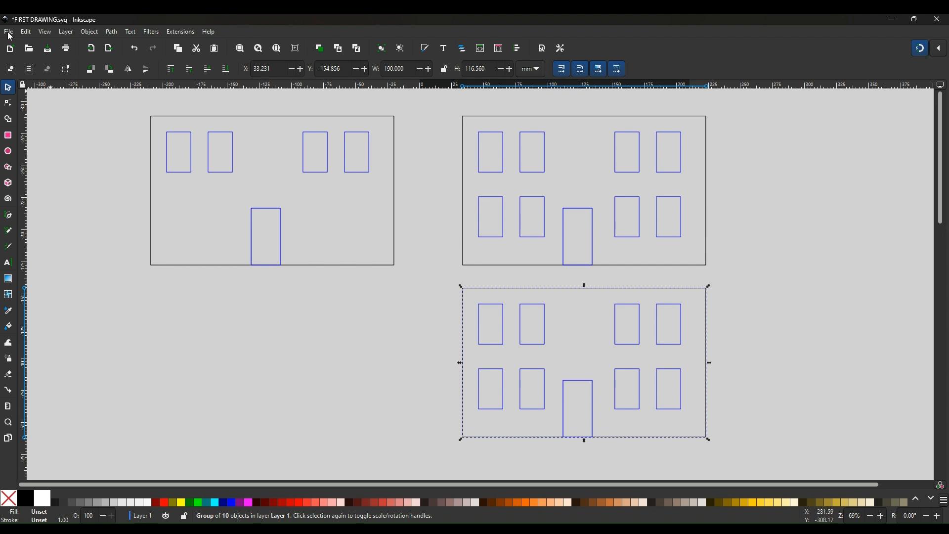
- Save FIRST DRAWING.svg again and close it, leaving a blank document
left_click(9, 31)
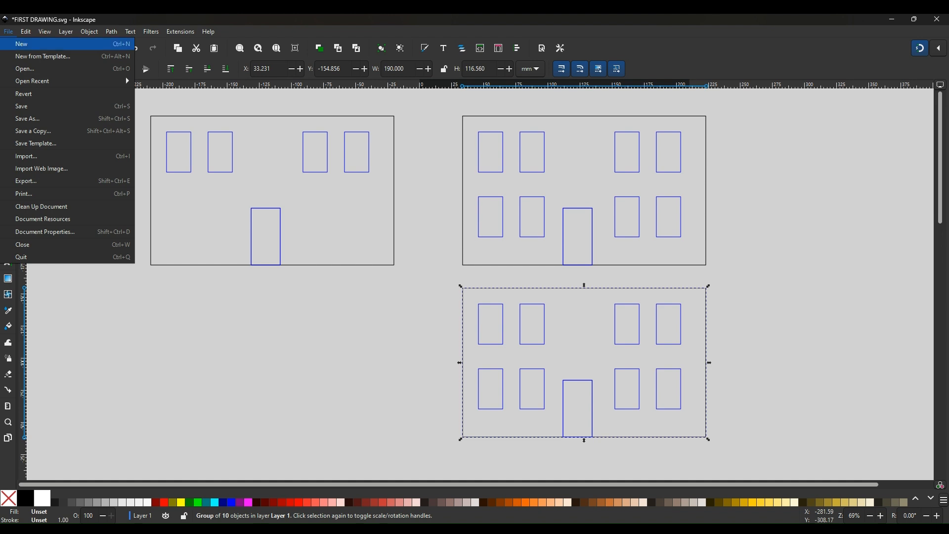
mouse_move(23, 244)
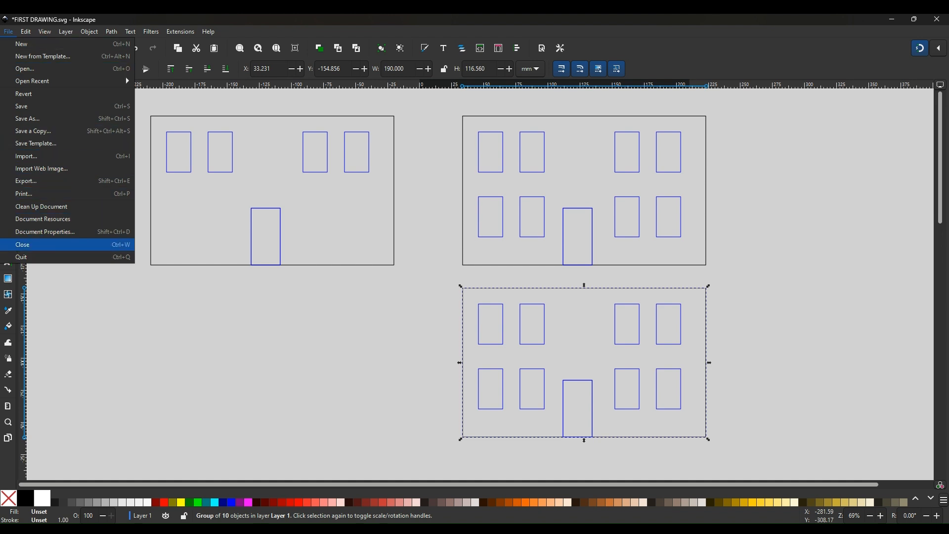
mouse_move(21, 105)
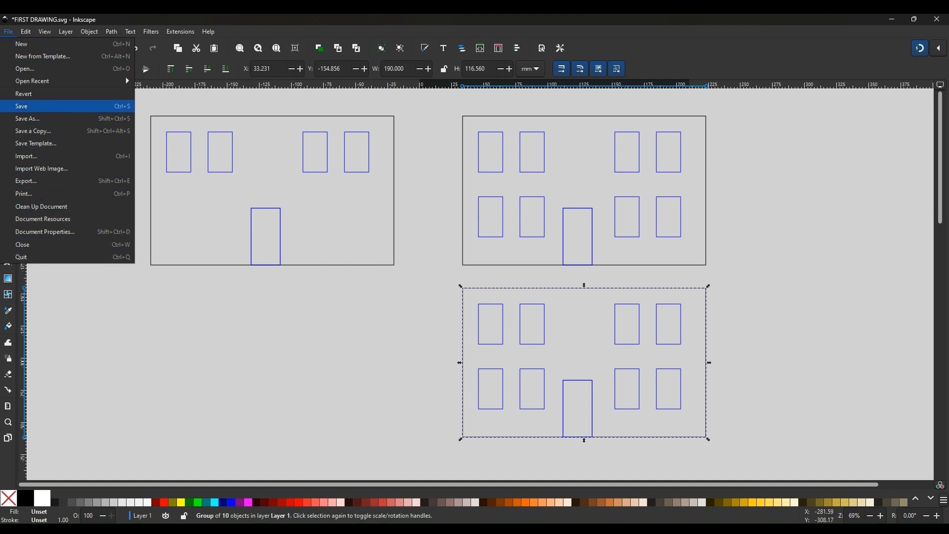
left_click(21, 106)
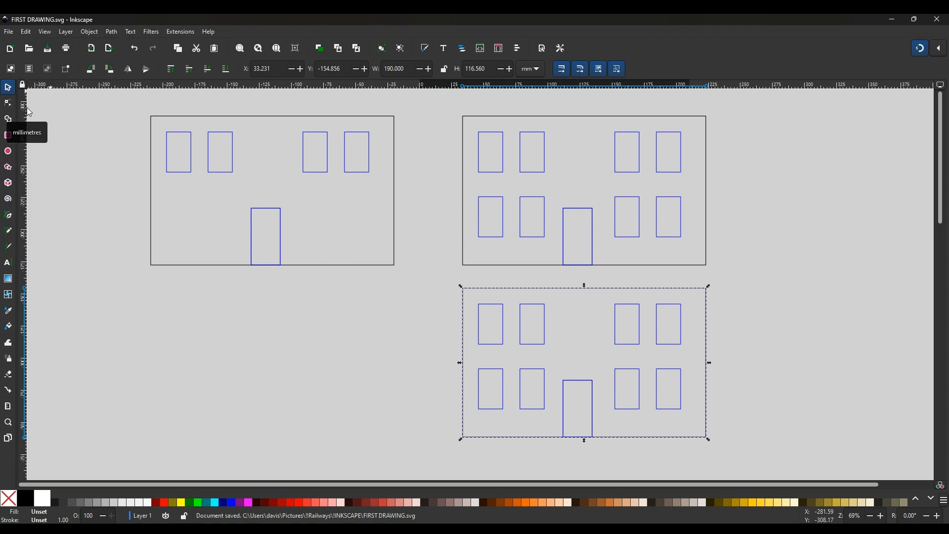
left_click(9, 32)
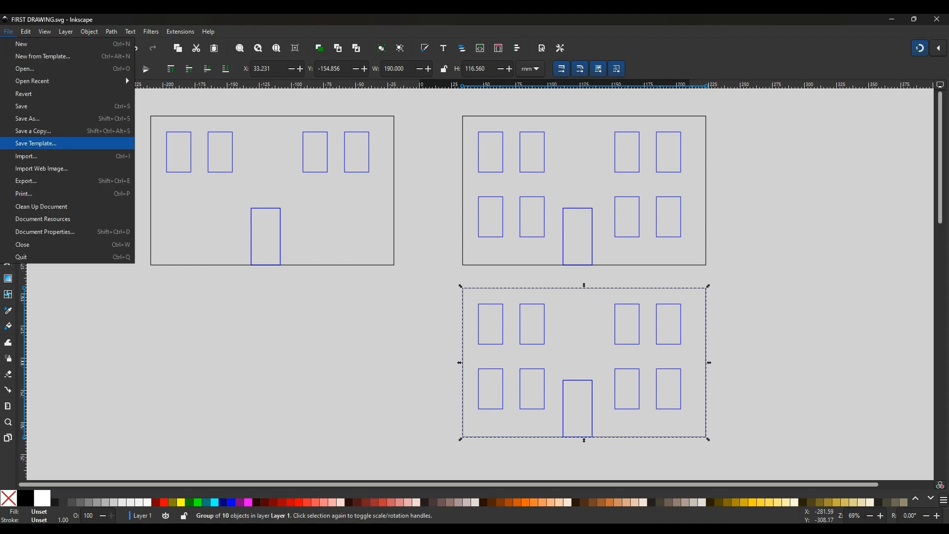
left_click(21, 43)
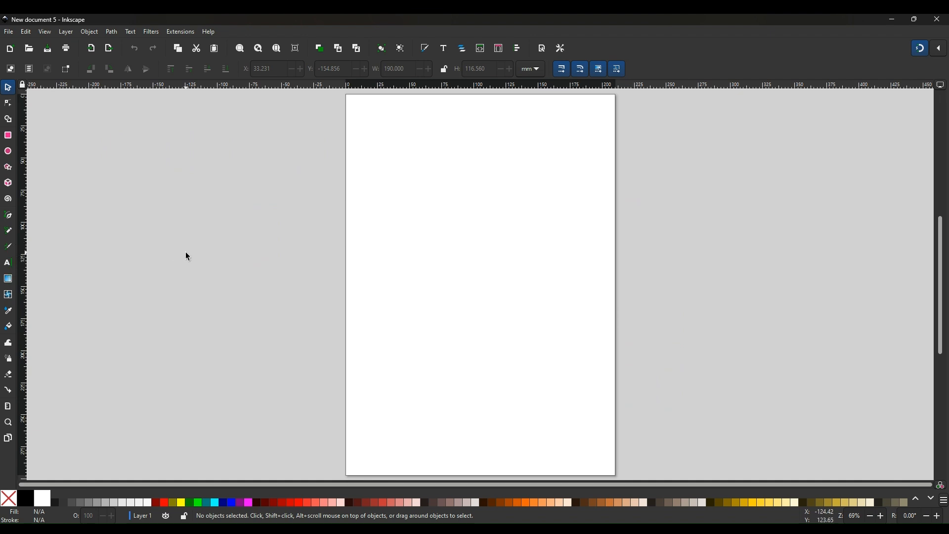
mouse_move(185, 254)
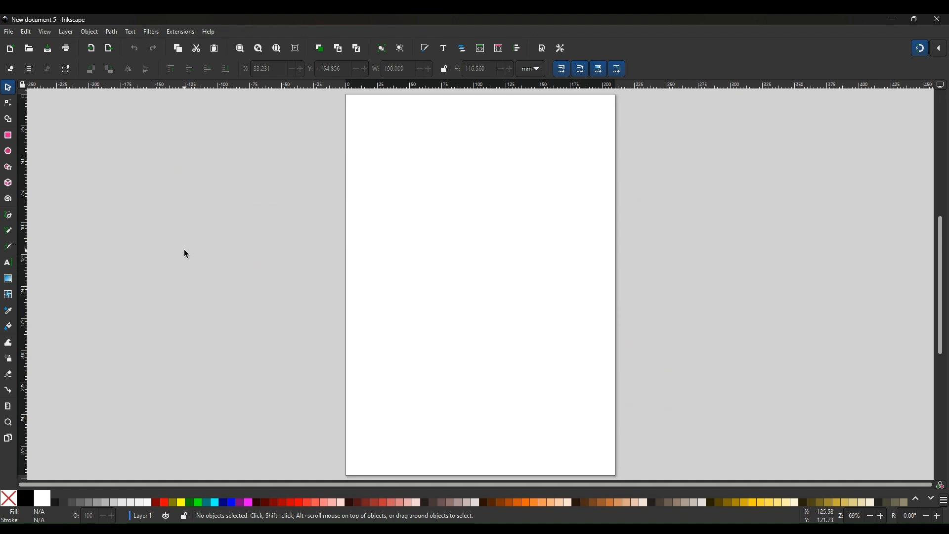